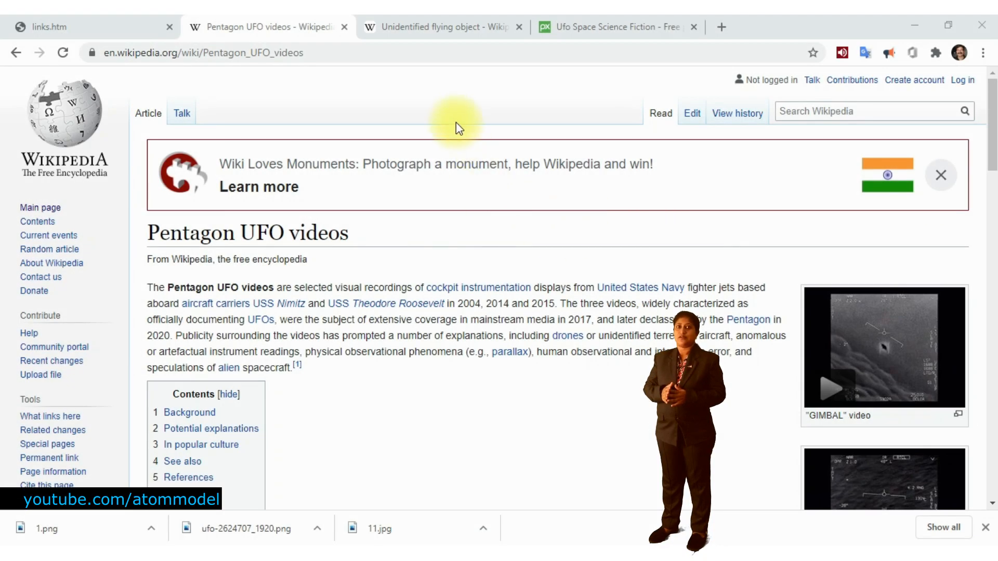
Scroll through the Pentagon UFO videos, Mass–energy equivalence, Spacetime and Universe articles.
scroll(down, 3)
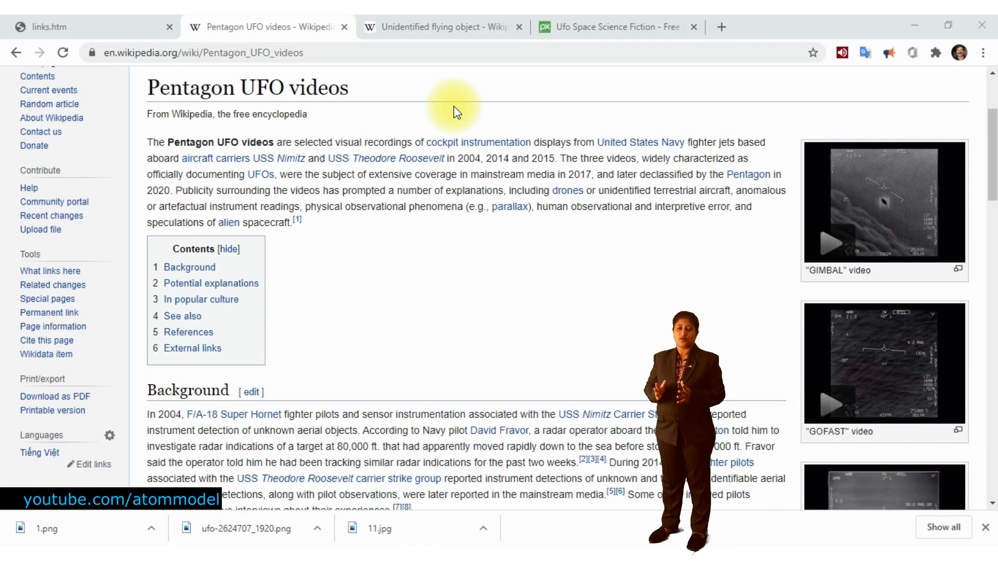
scroll(down, 3)
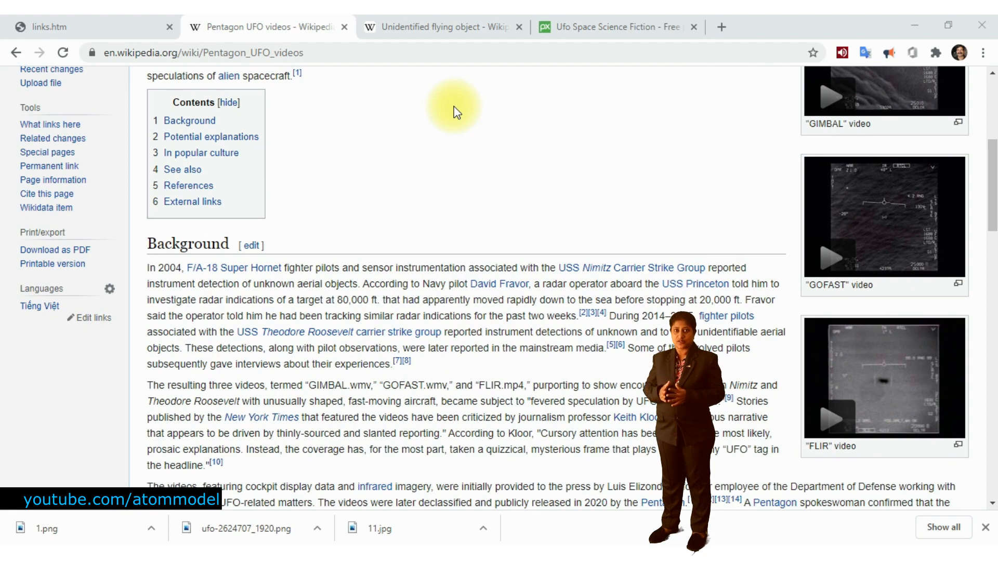
scroll(down, 3)
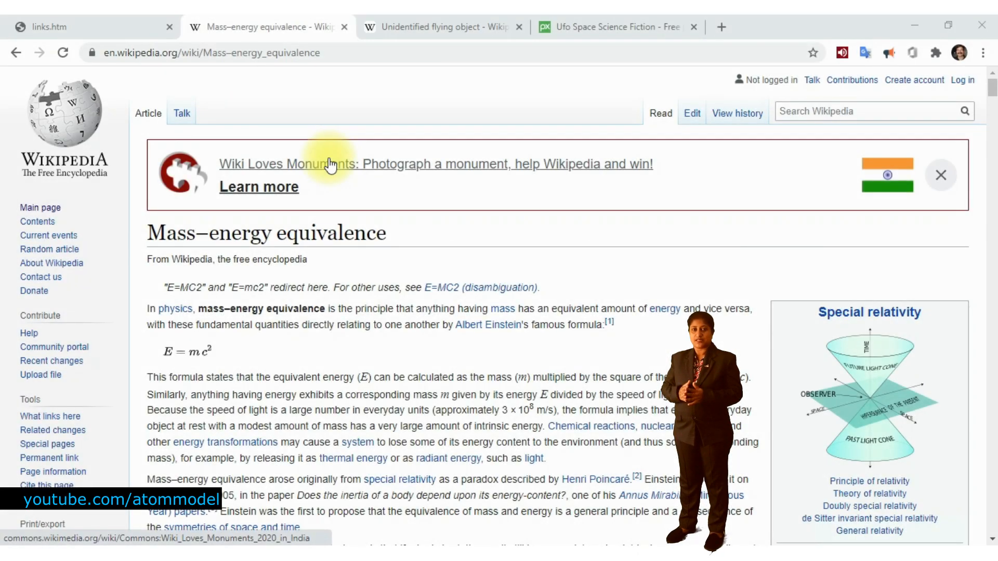
mouse_move(332, 146)
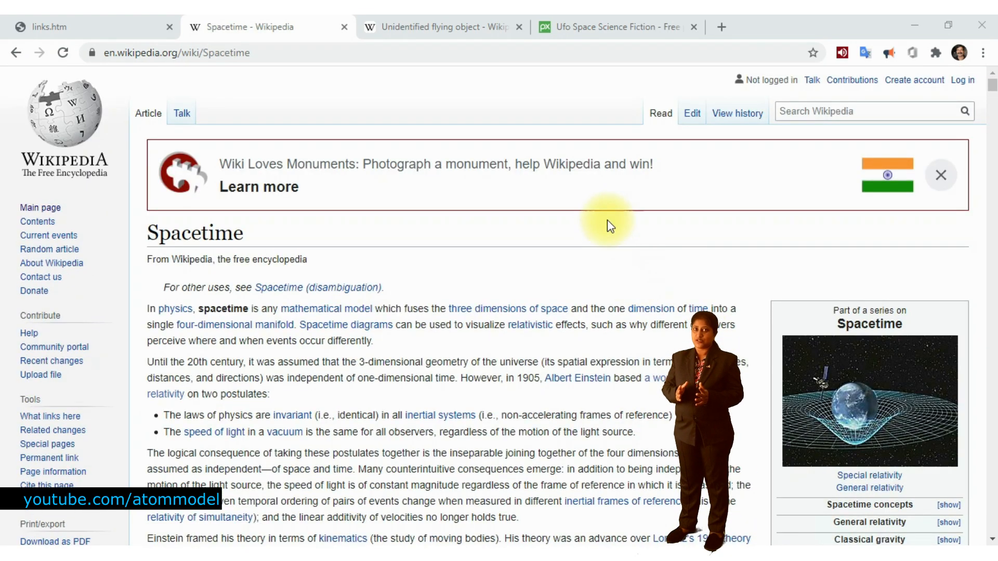
scroll(down, 3)
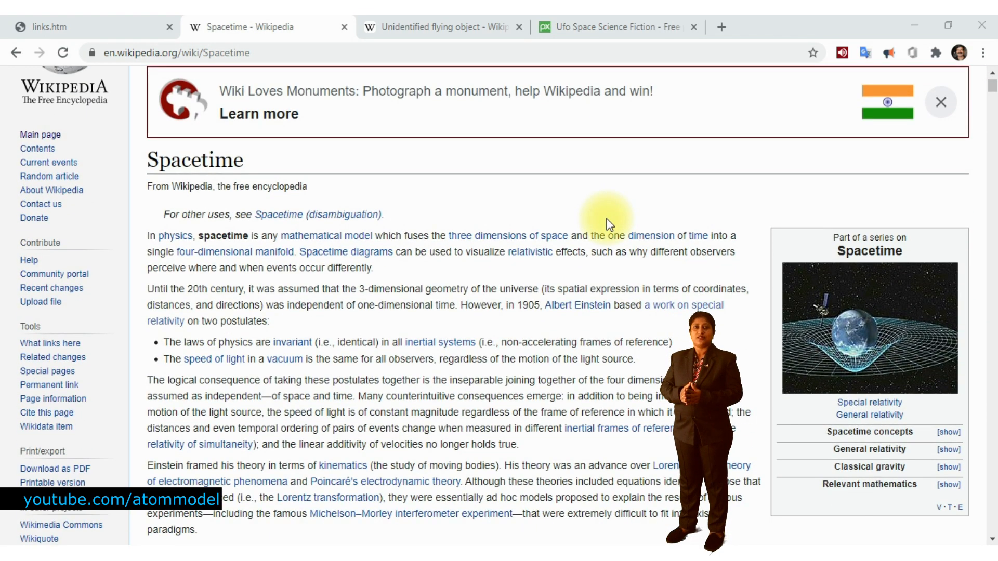
scroll(down, 3)
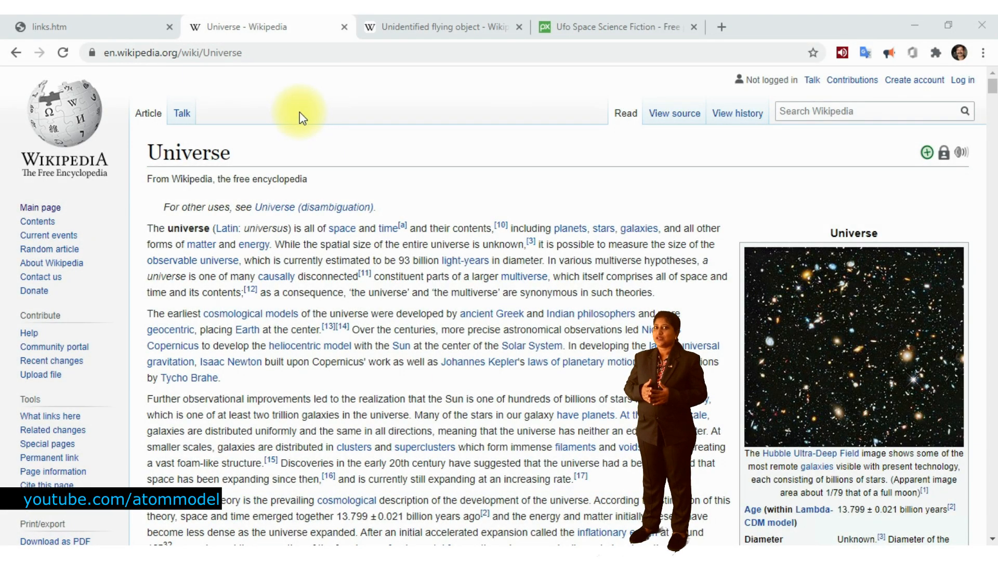
scroll(down, 3)
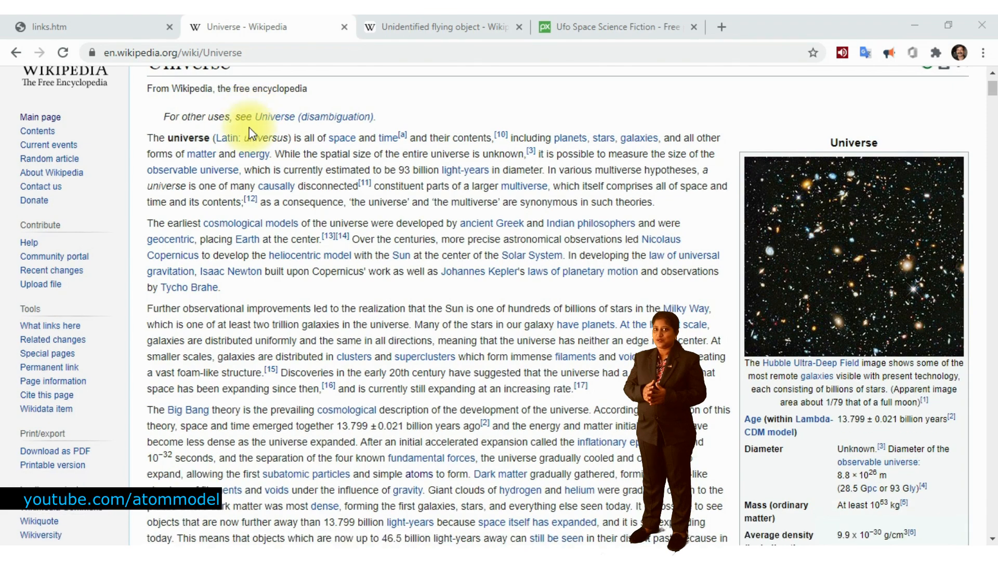
scroll(down, 3)
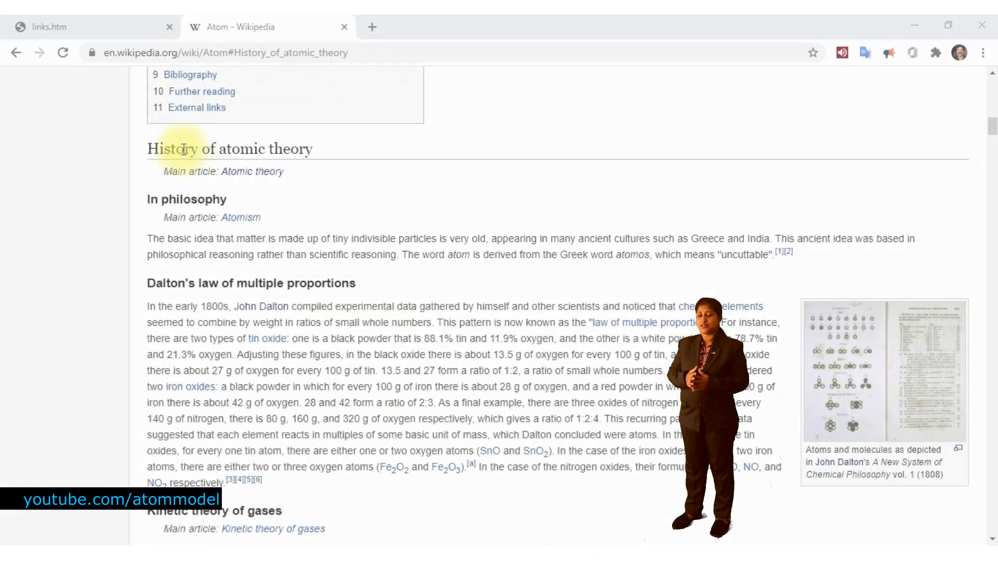
mouse_move(369, 134)
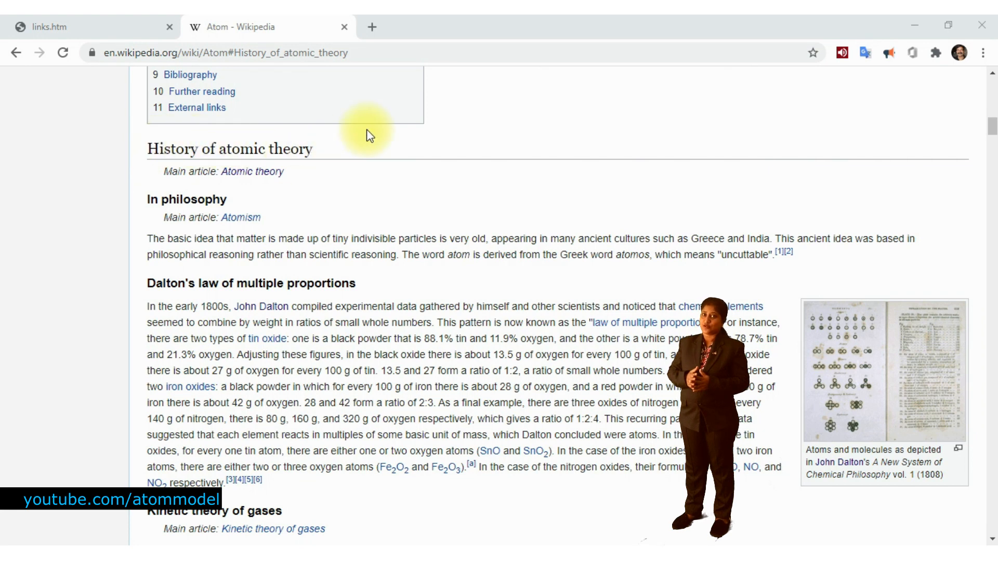
Read the Atom article's atomic theory history, then the Plum pudding model's Overview.
scroll(down, 3)
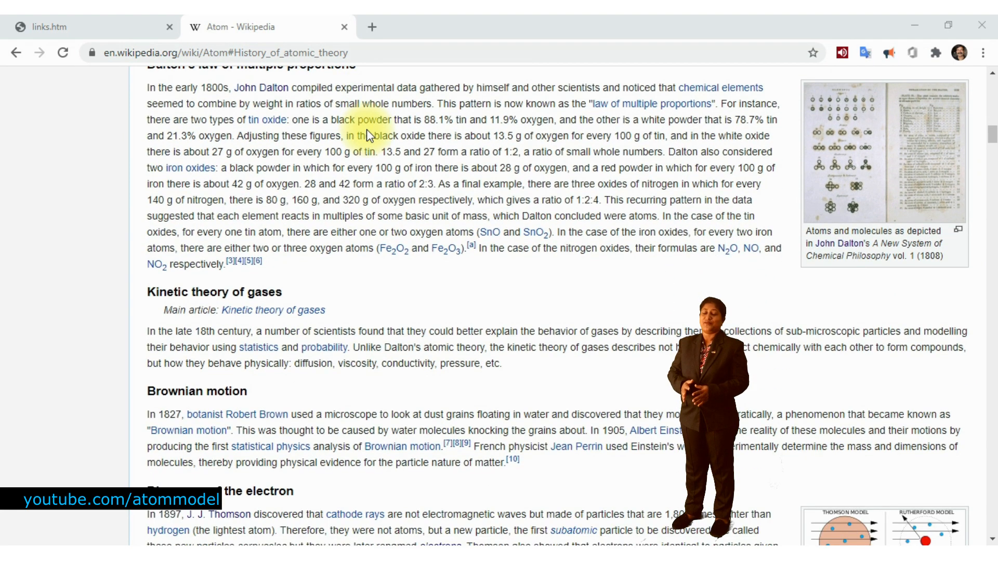
scroll(down, 3)
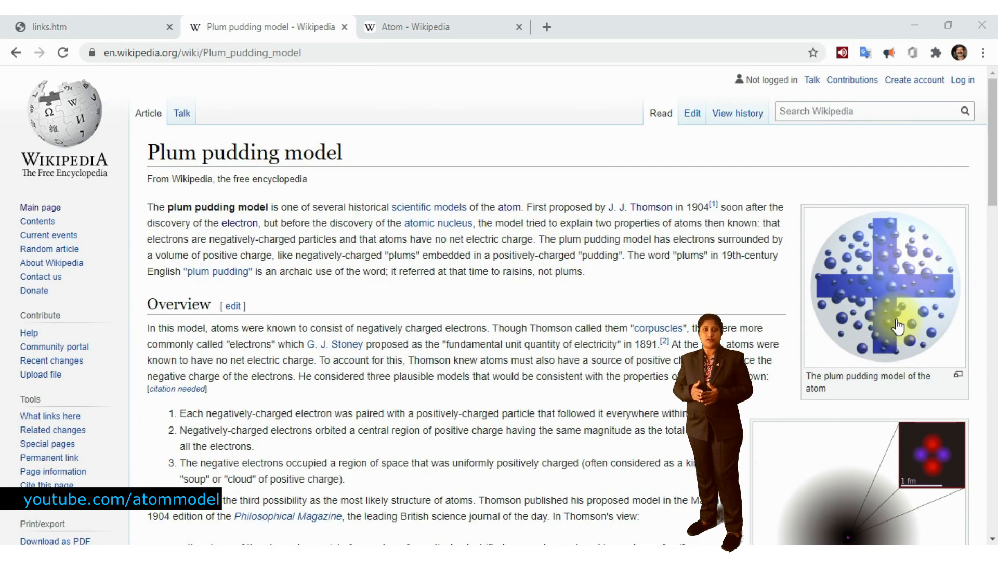
scroll(down, 3)
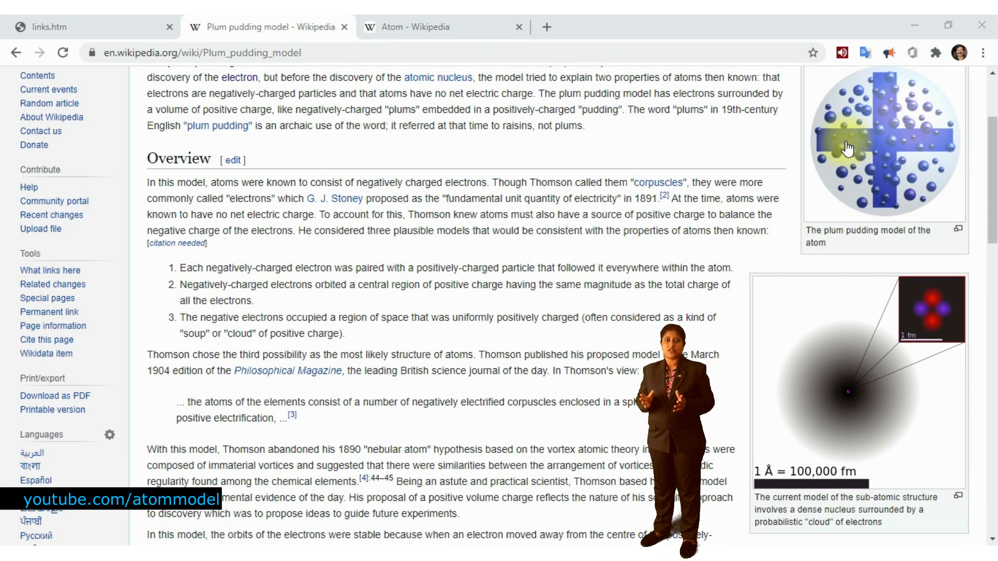
scroll(up, 3)
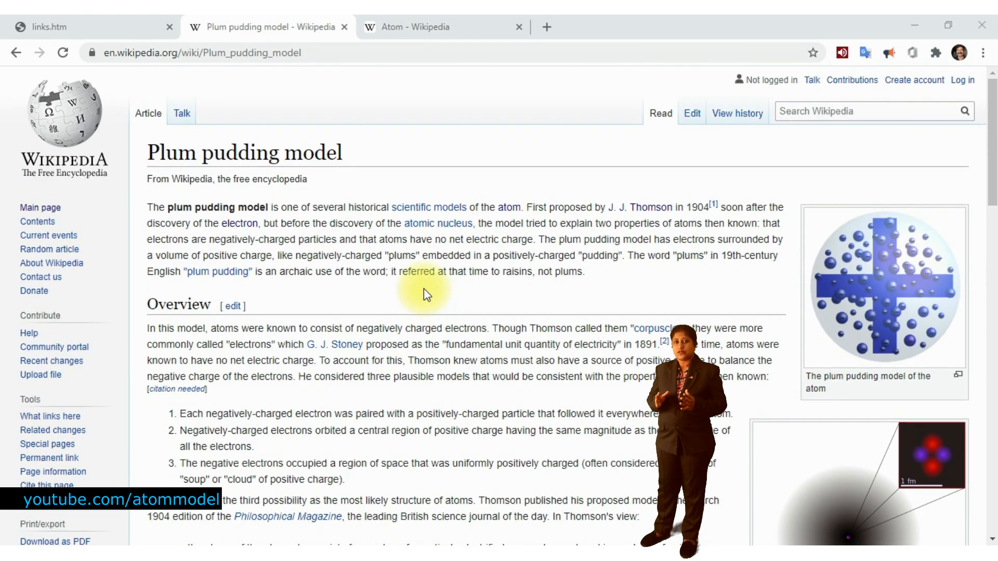
scroll(down, 3)
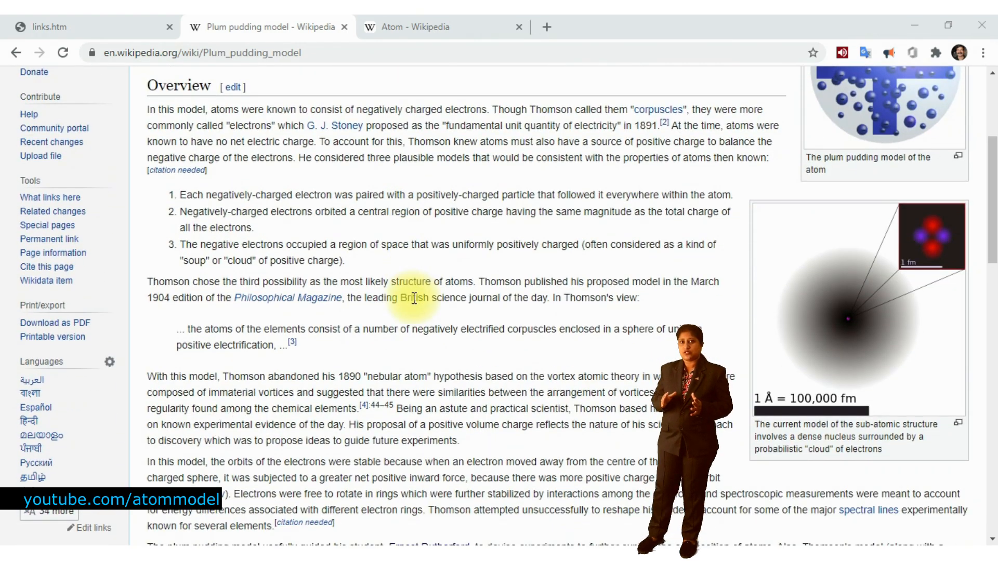
scroll(down, 3)
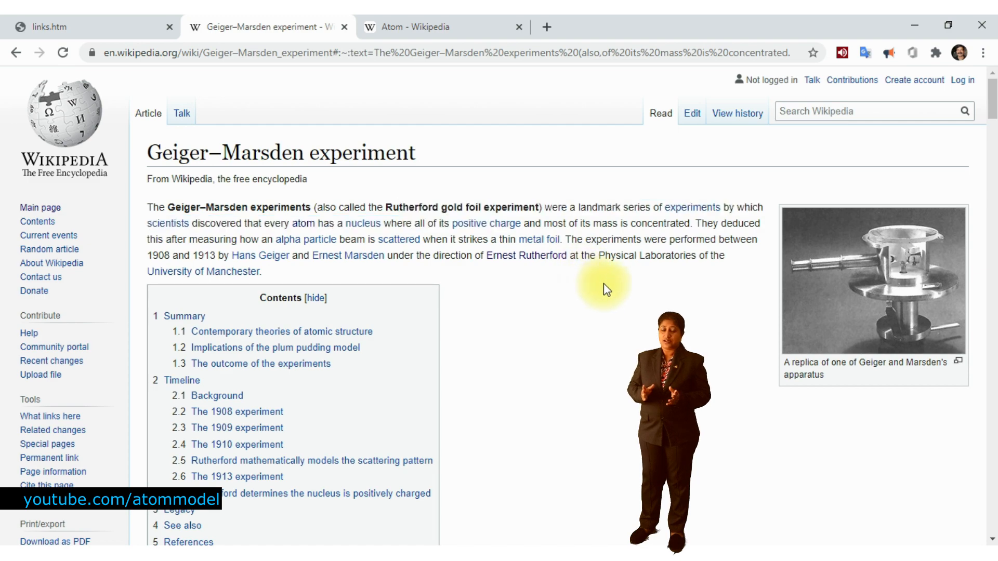
Scroll to 'The outcome of the experiments', then switch to the Rutherford model tab.
scroll(down, 3)
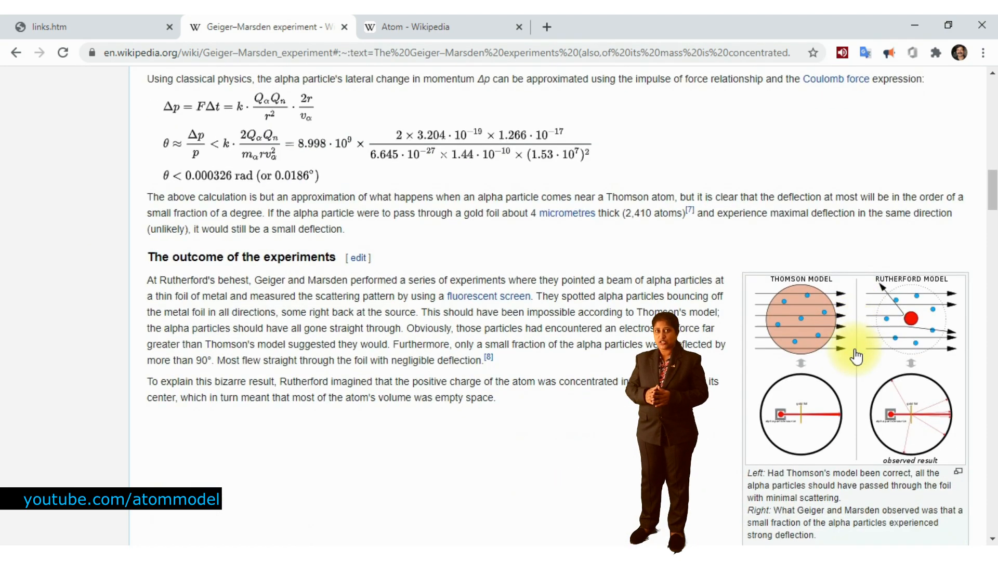
scroll(down, 3)
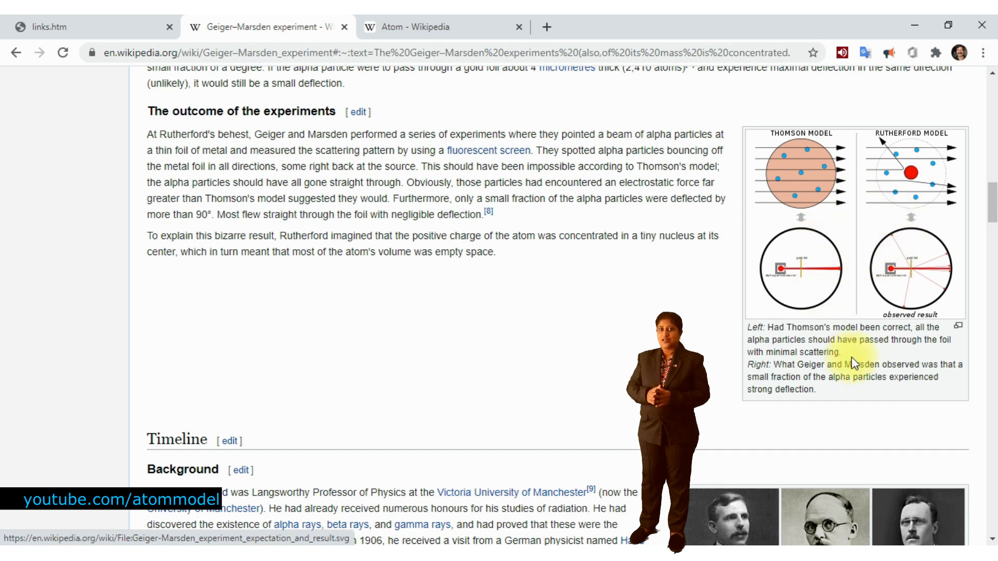
mouse_move(942, 538)
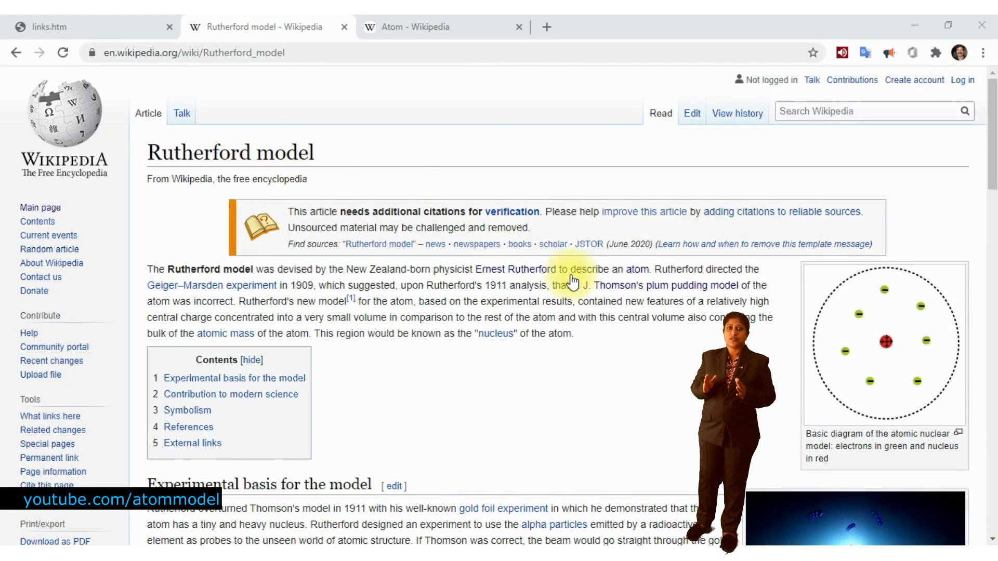
scroll(down, 3)
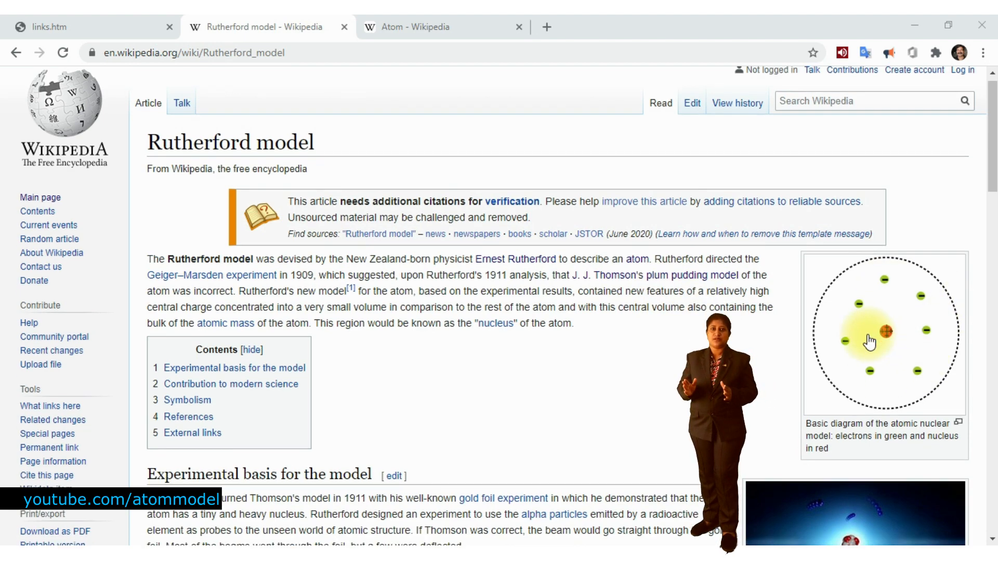
click(433, 26)
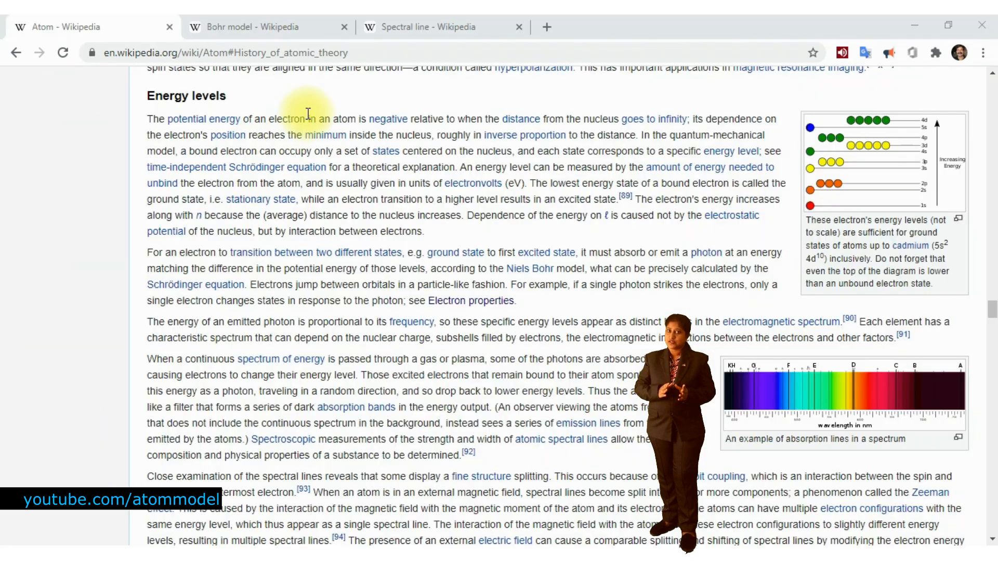
mouse_move(732, 151)
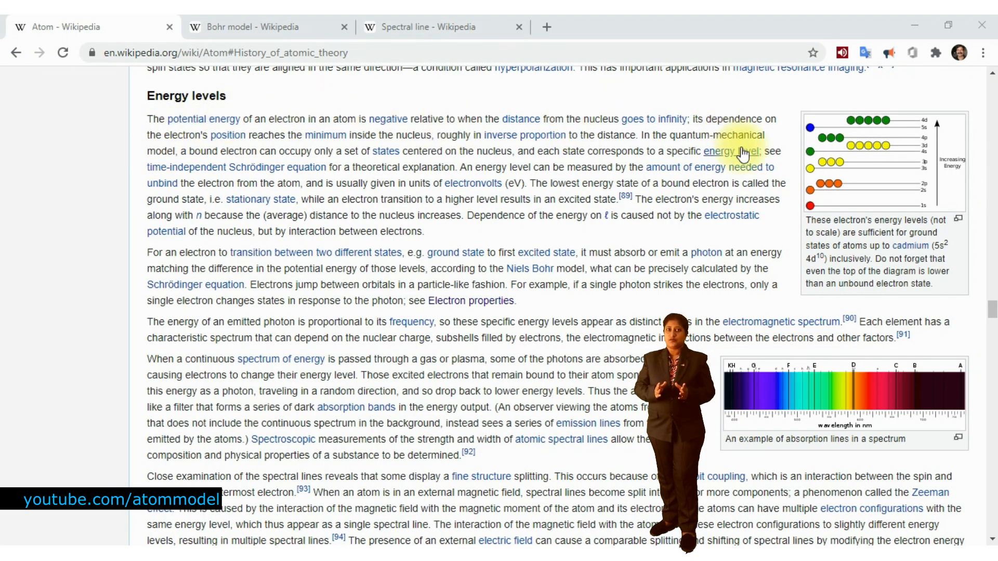
scroll(down, 3)
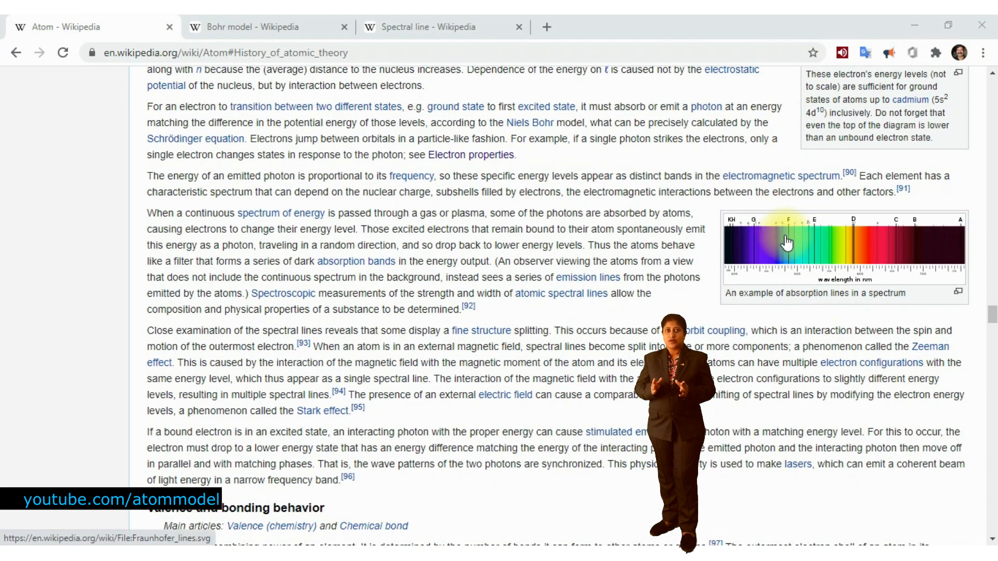
click(249, 27)
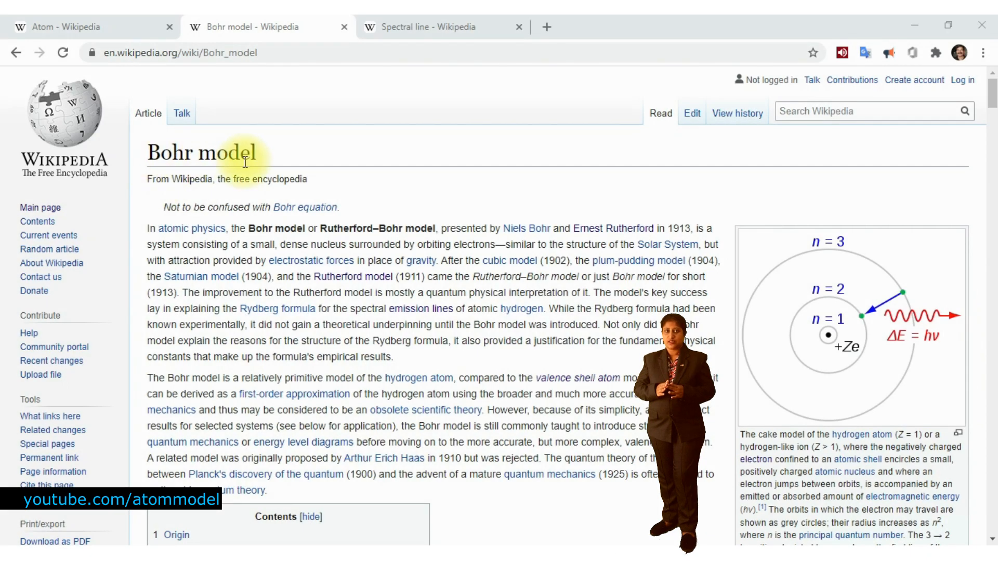
scroll(down, 3)
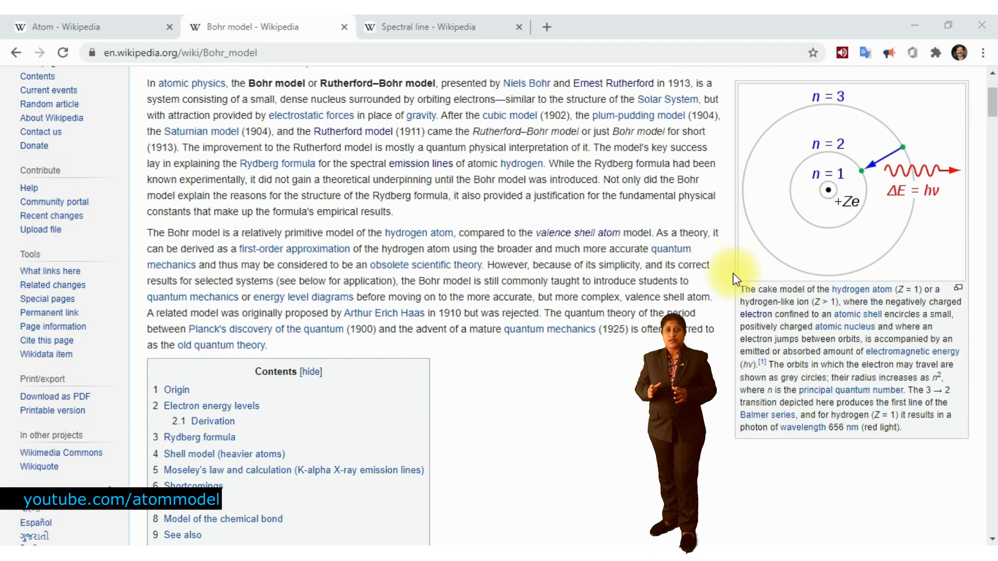
scroll(down, 3)
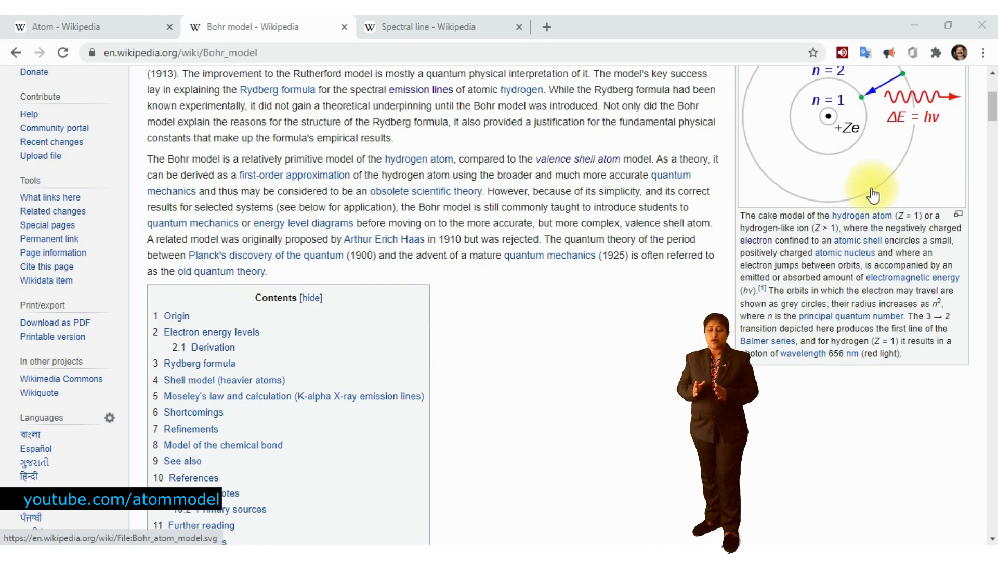
click(64, 27)
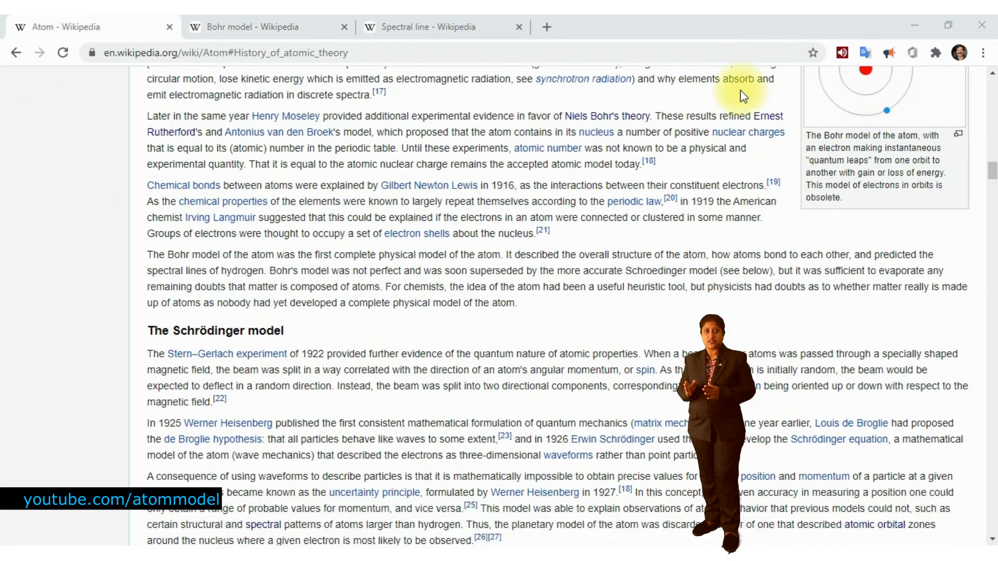
scroll(up, 3)
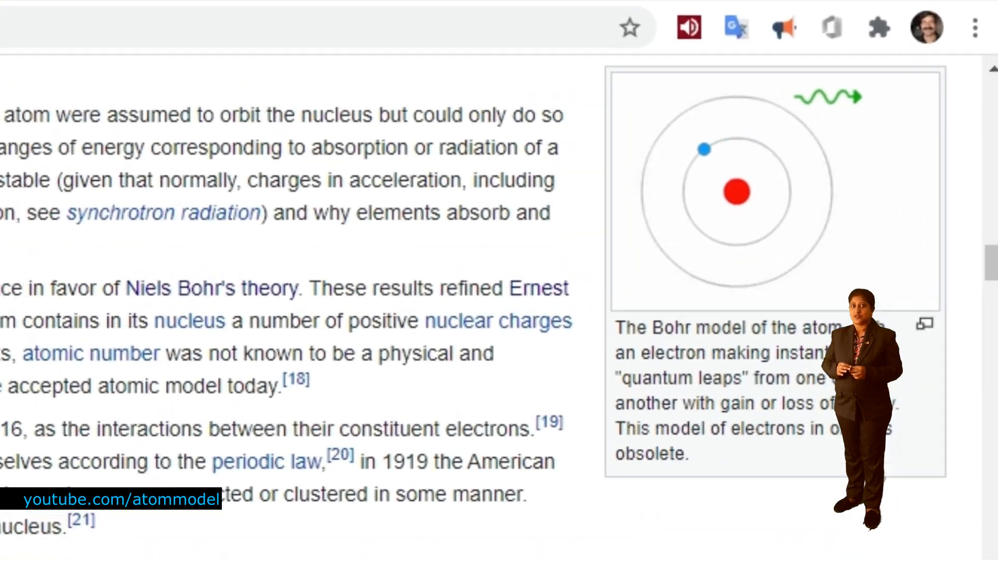
scroll(down, 3)
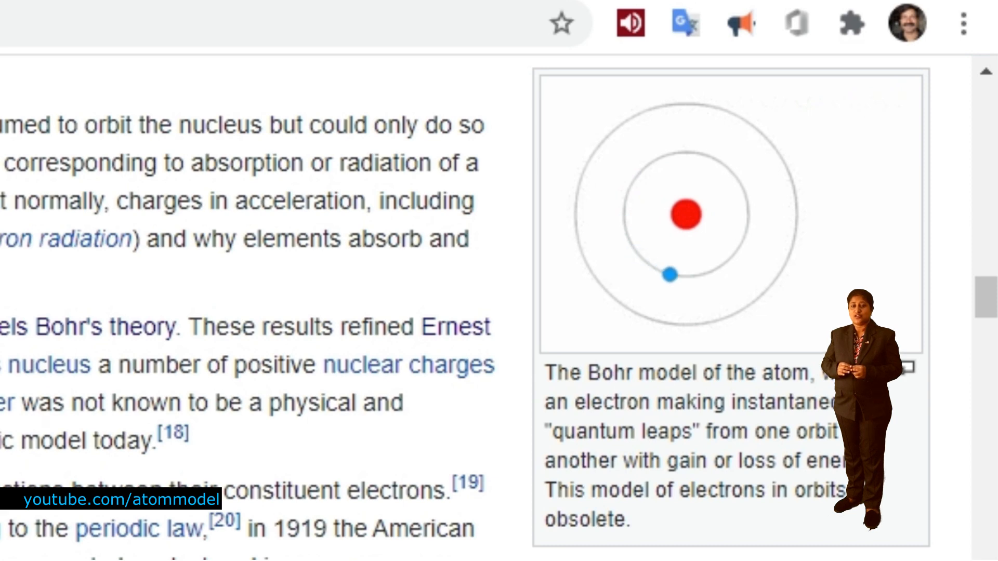
click(596, 26)
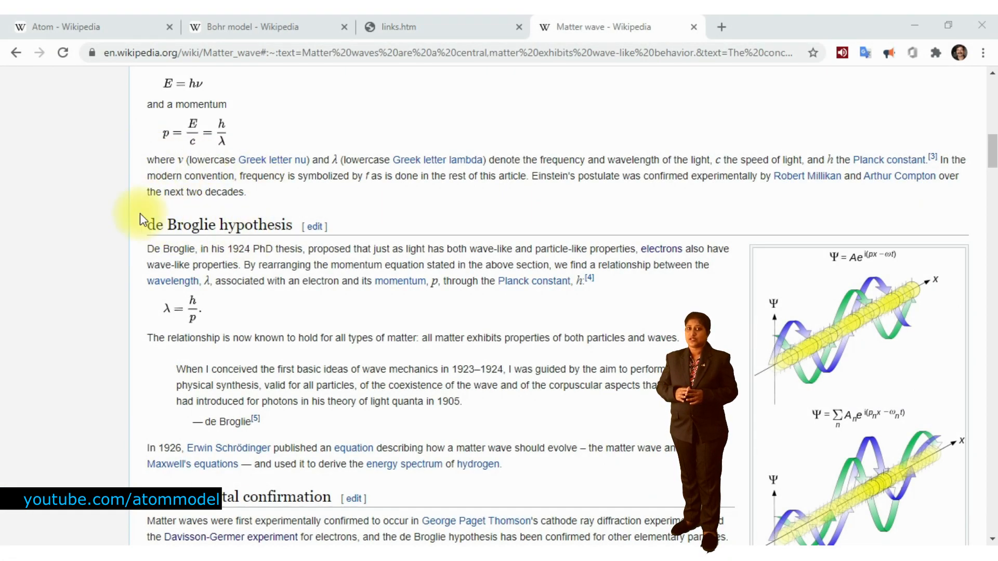
mouse_move(393, 214)
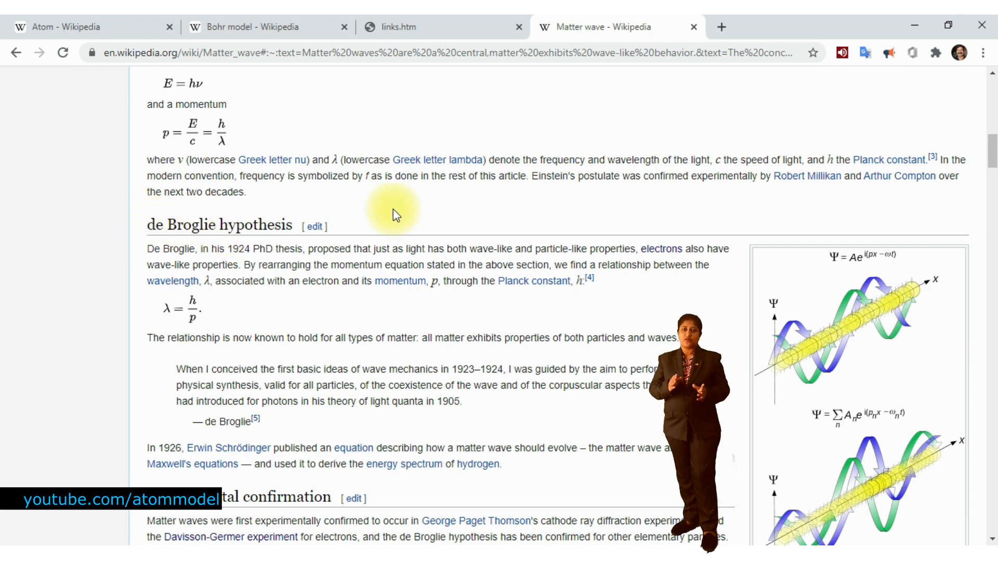
Scroll past the de Broglie hypothesis, then switch to the Lester Germer article.
scroll(down, 3)
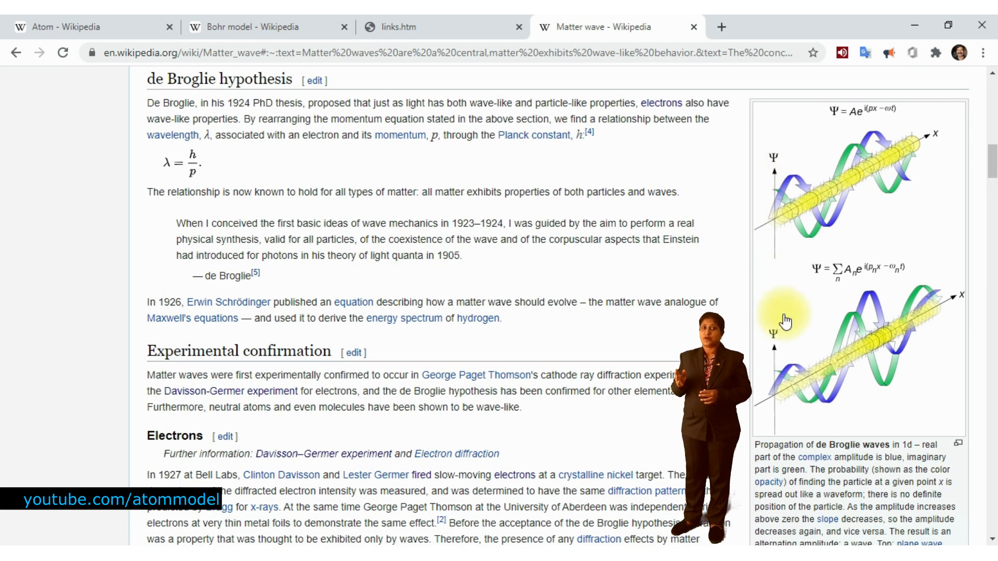
mouse_move(786, 321)
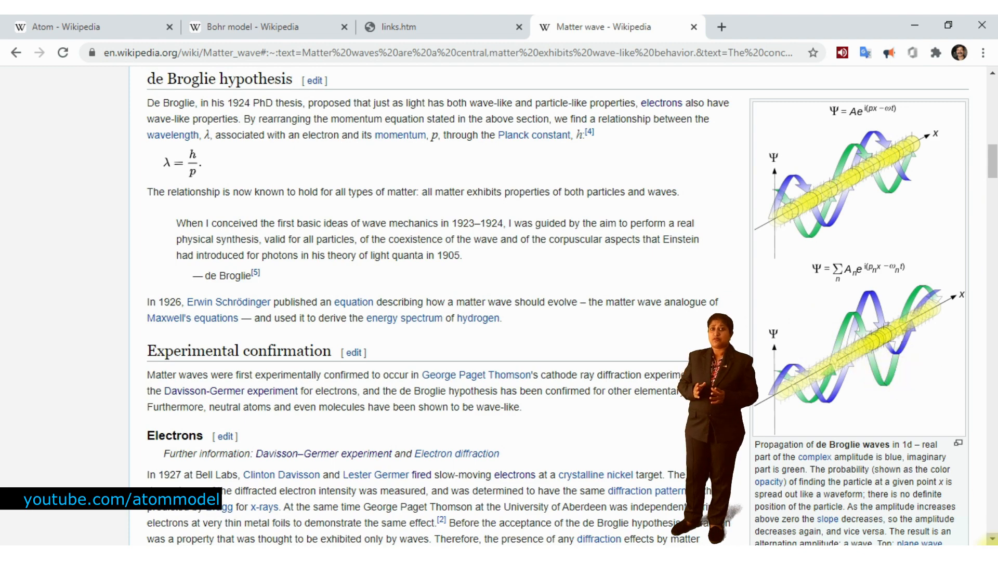
click(374, 475)
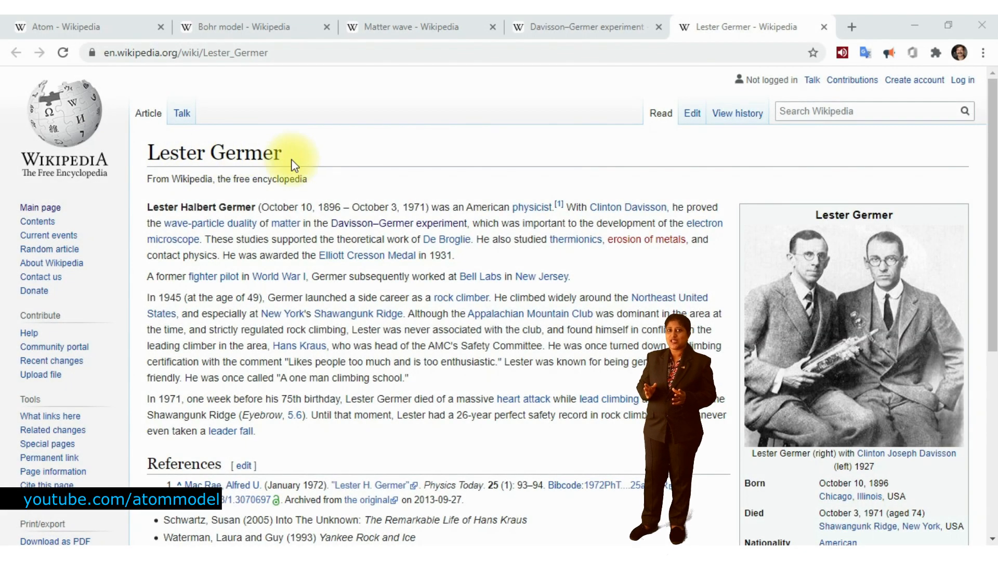
mouse_move(821, 241)
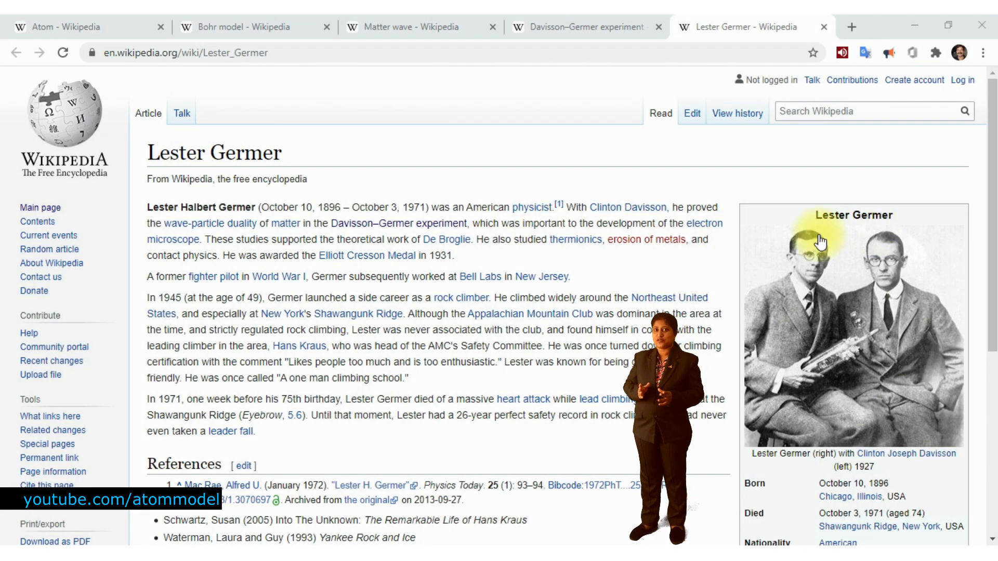
Switch to the Davisson–Germer experiment article and scroll to its early experiments.
click(579, 27)
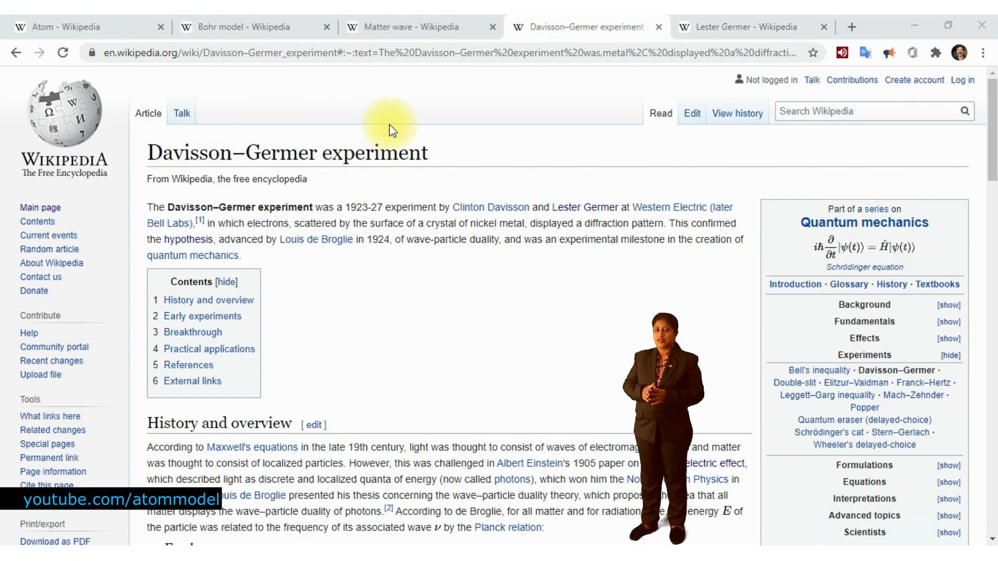
scroll(down, 3)
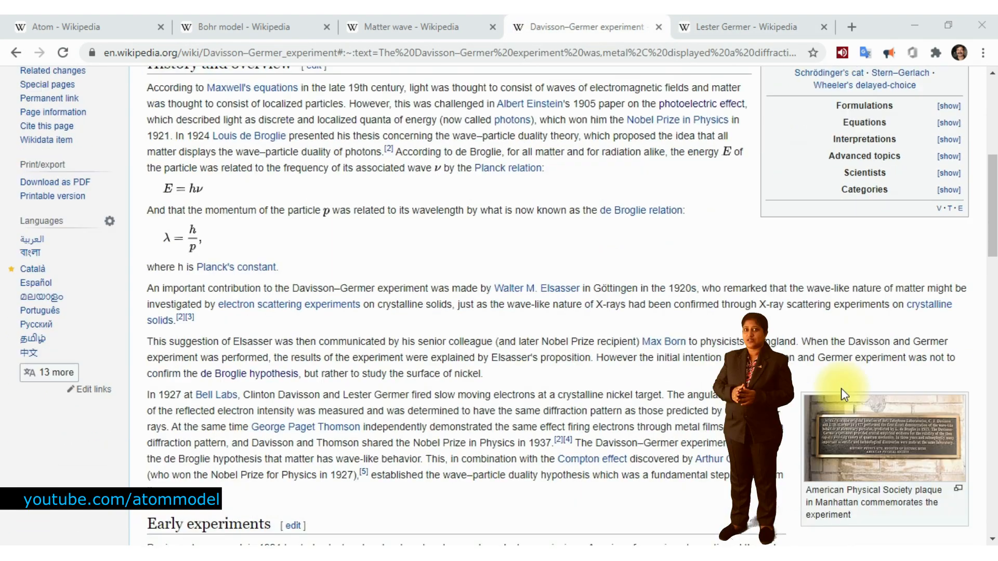
scroll(down, 3)
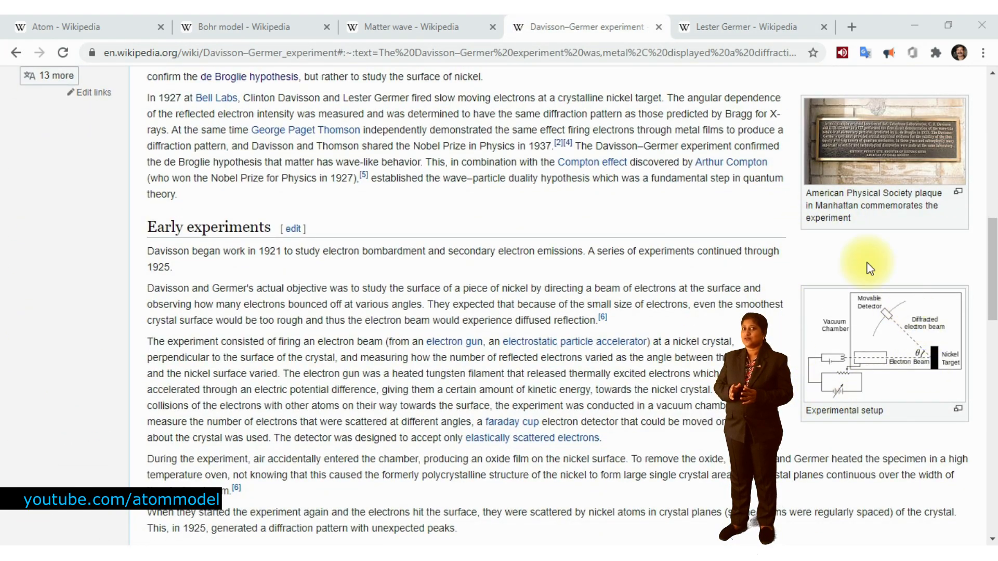
mouse_move(858, 459)
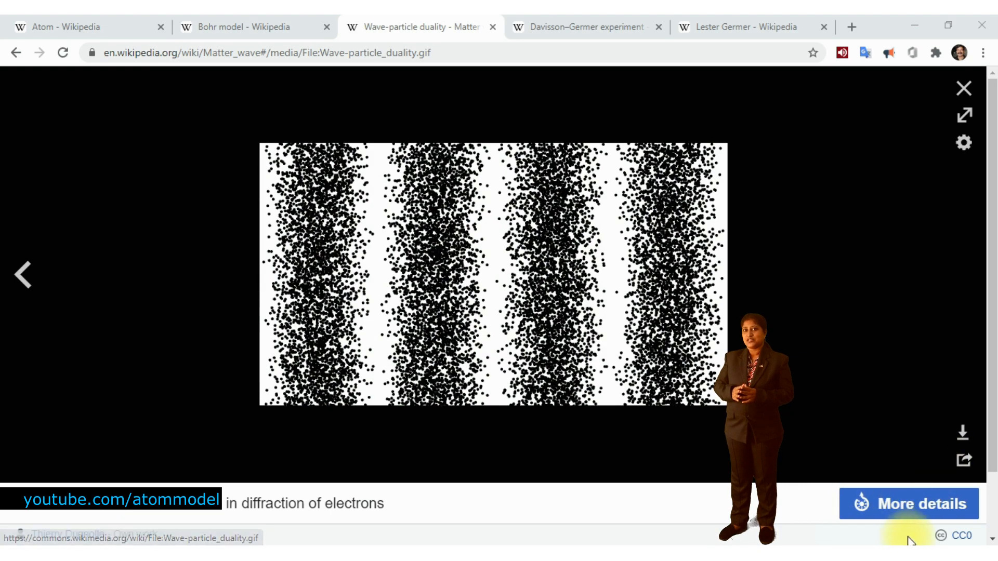
Close the media viewer and scroll down the page.
click(962, 89)
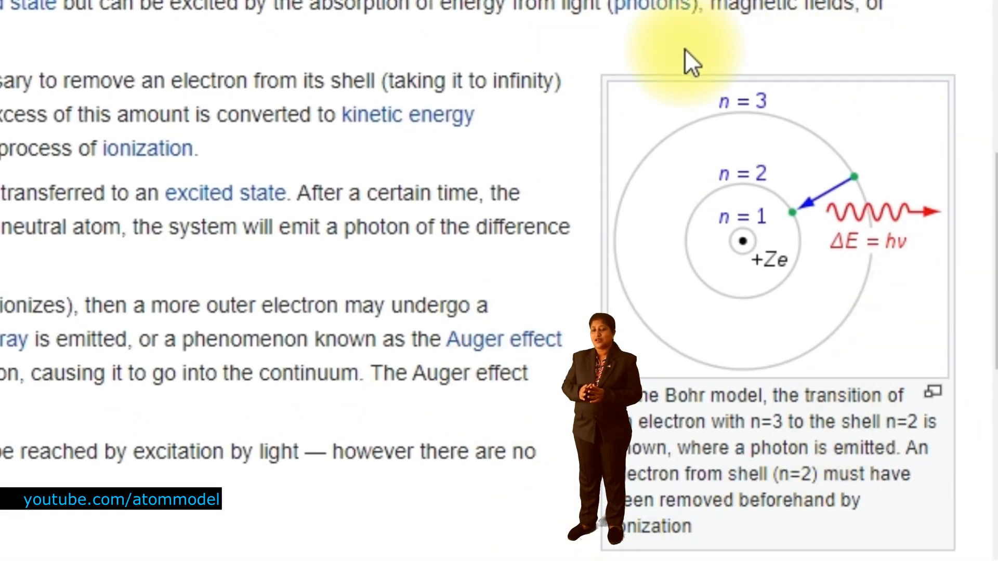
mouse_move(509, 525)
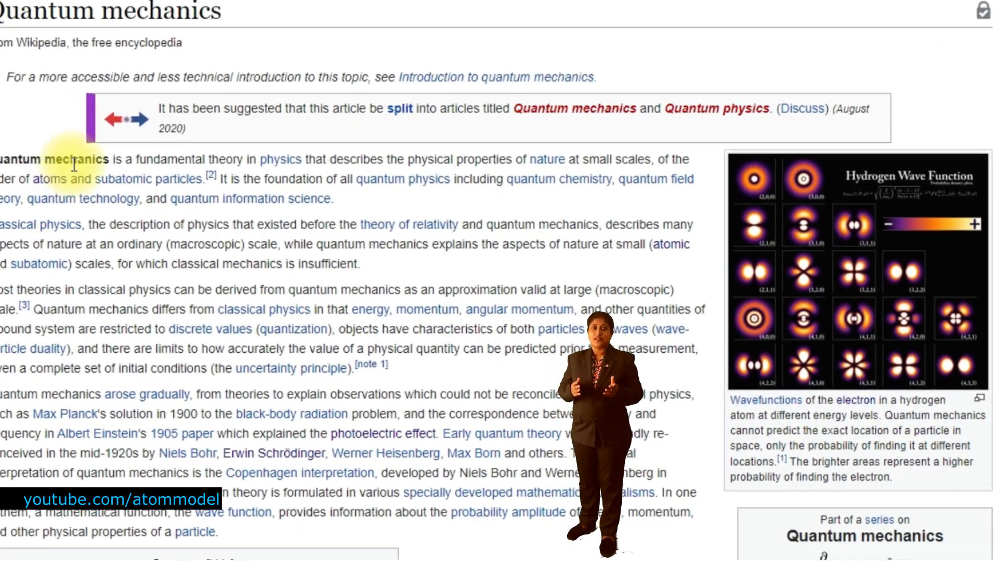
scroll(down, 3)
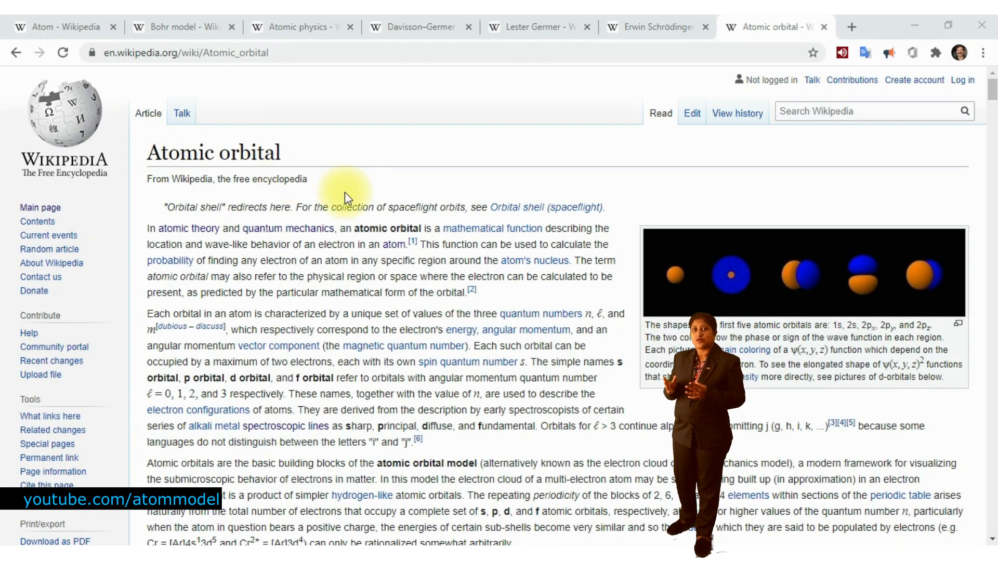
Scroll the Atomic orbital article through its History section.
scroll(down, 3)
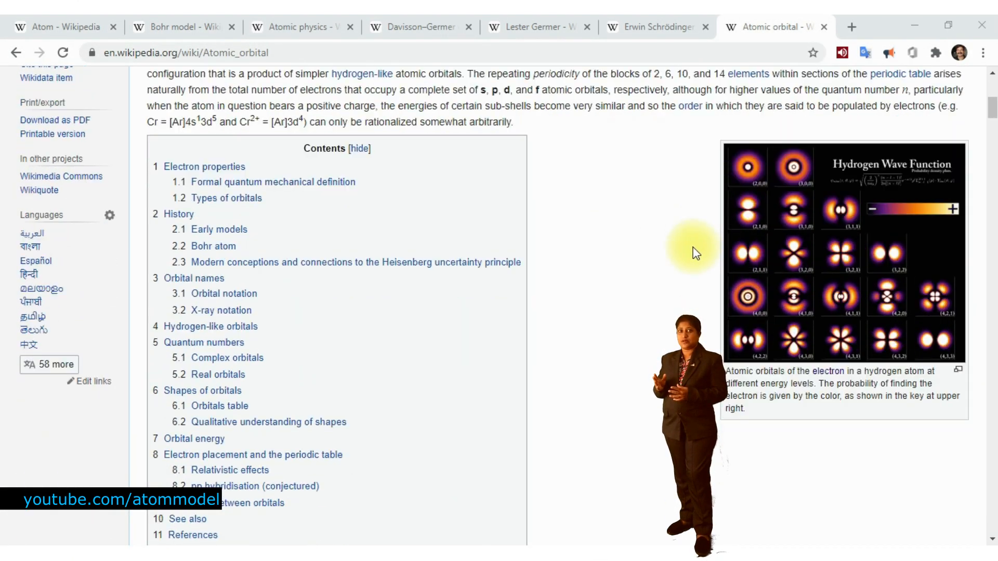
scroll(down, 3)
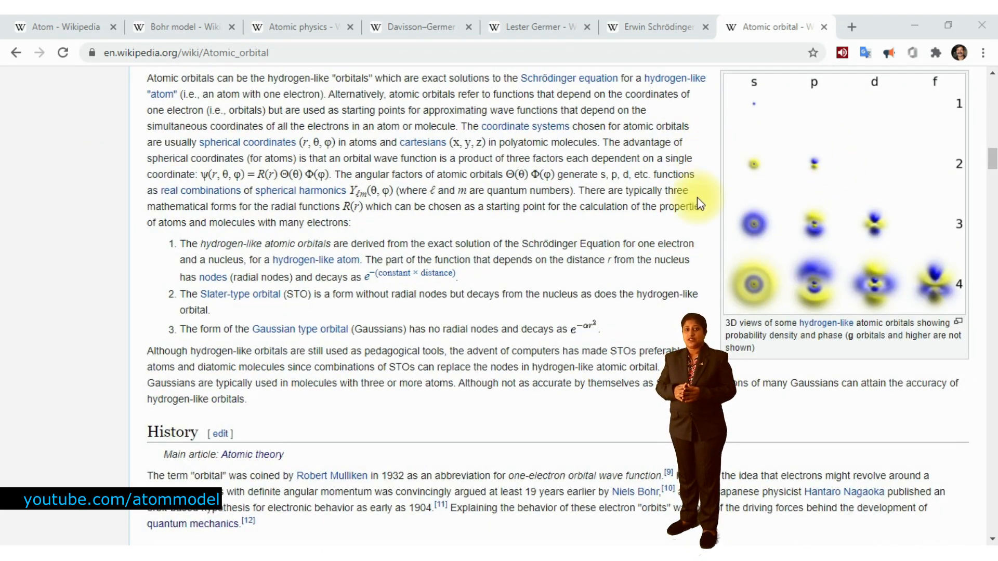
scroll(down, 3)
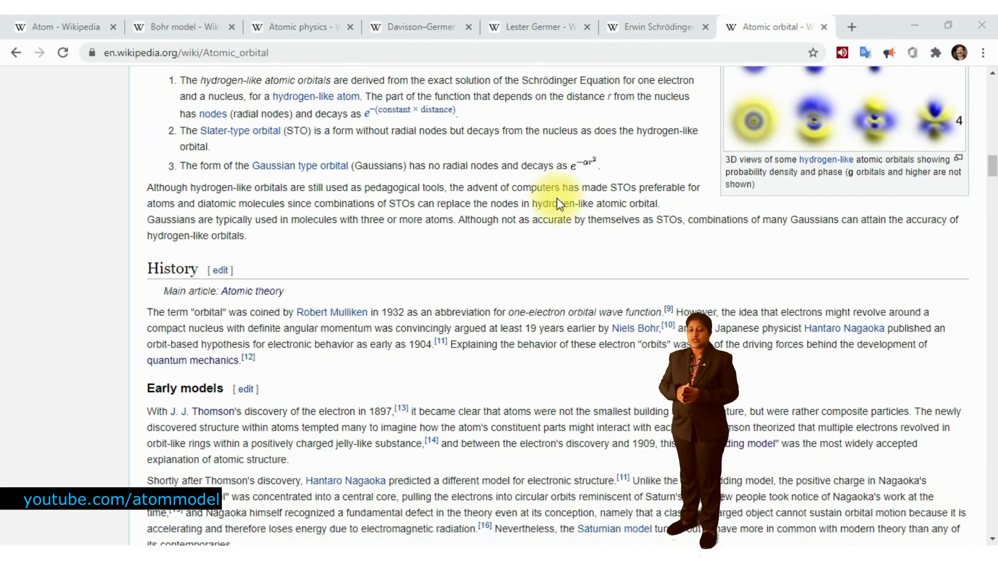
scroll(down, 3)
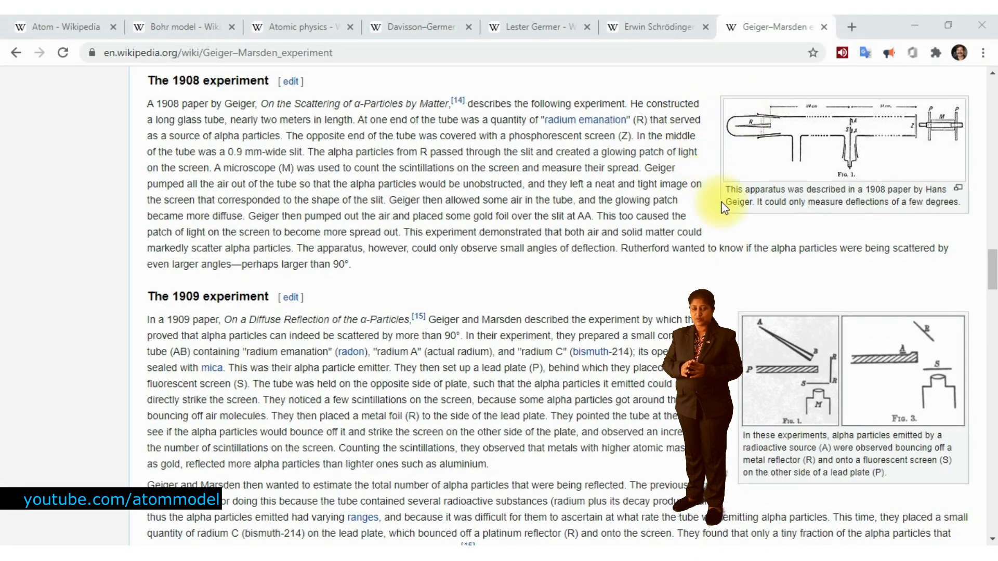
Scroll past the 1909 and 1910 experiments to Rutherford's mathematical scattering model.
scroll(down, 3)
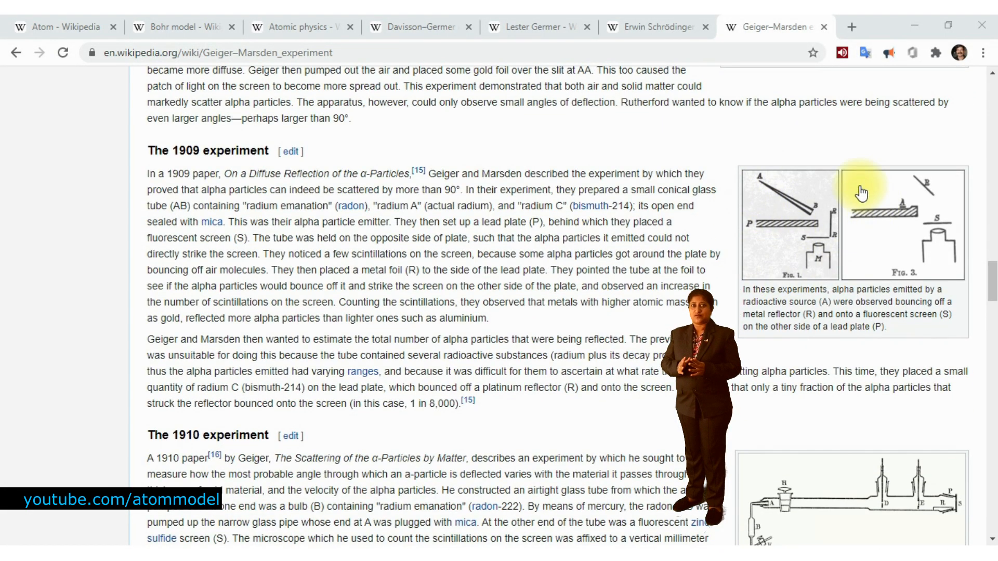
scroll(down, 3)
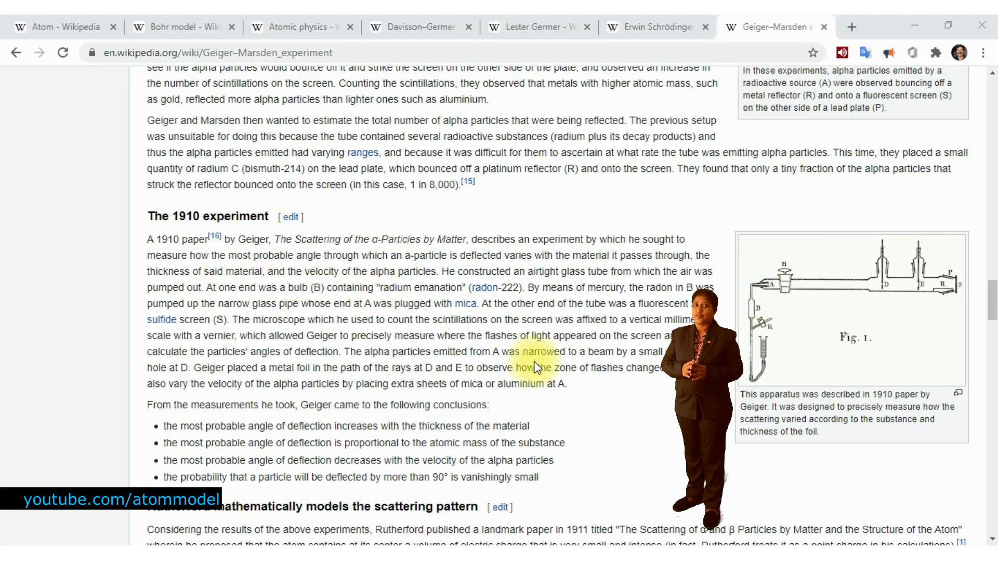
scroll(down, 3)
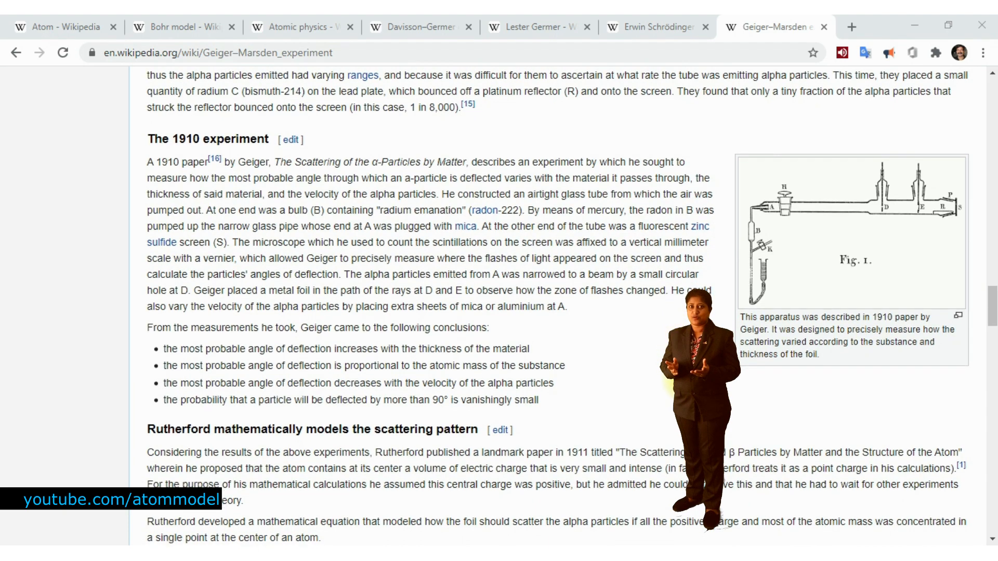
scroll(down, 3)
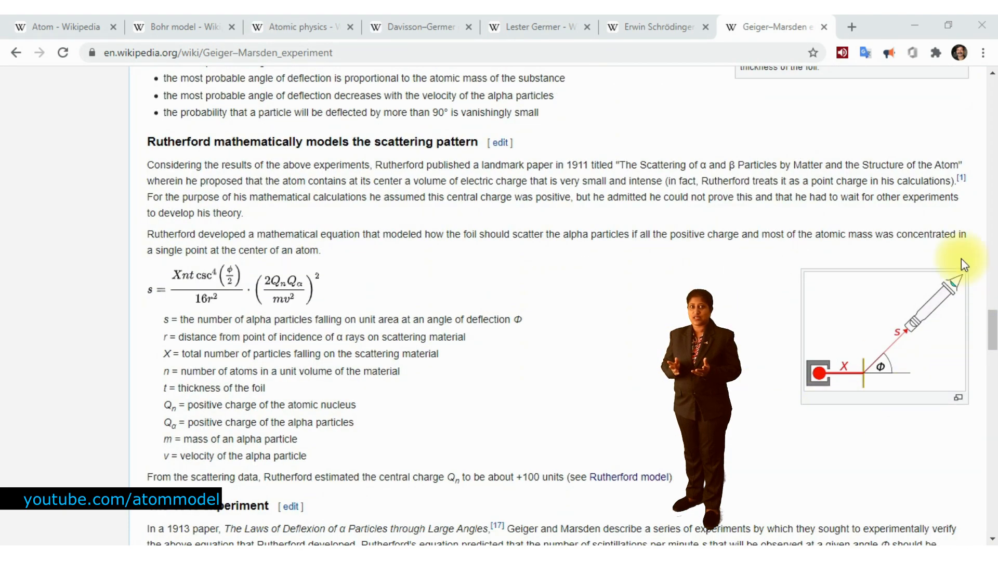
mouse_move(877, 452)
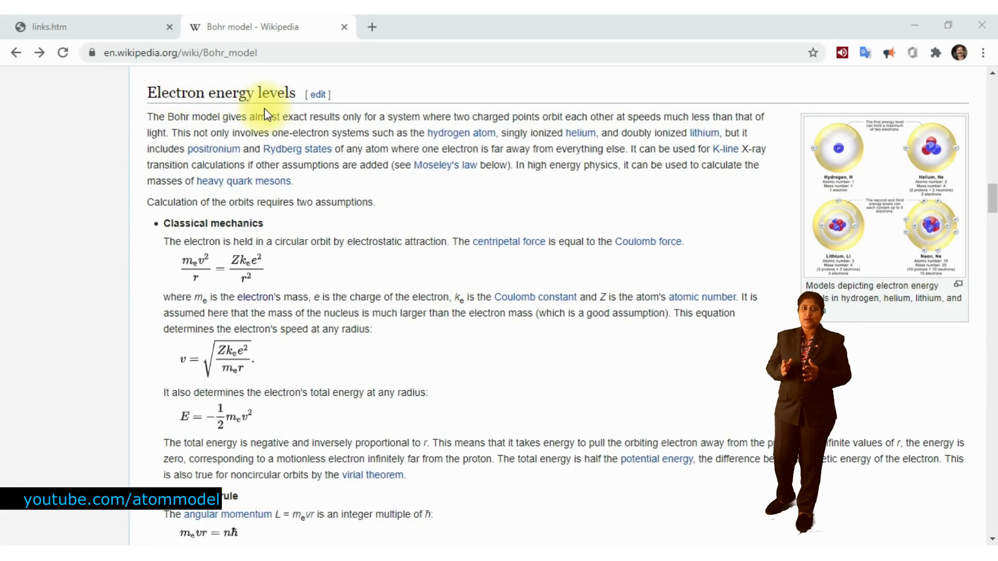
mouse_move(879, 137)
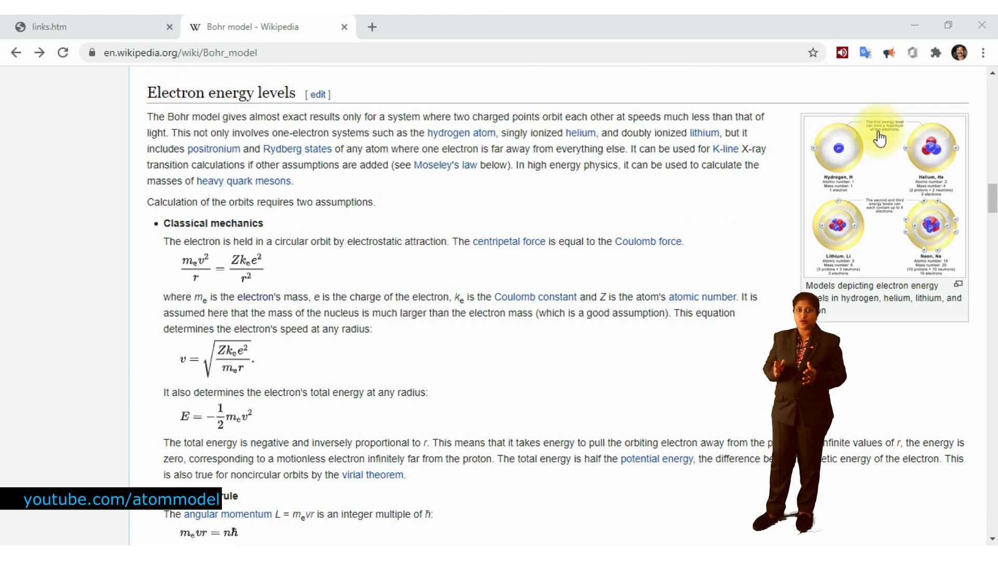
Enlarge the Bohr model's electron energy levels illustration in the media viewer.
click(883, 190)
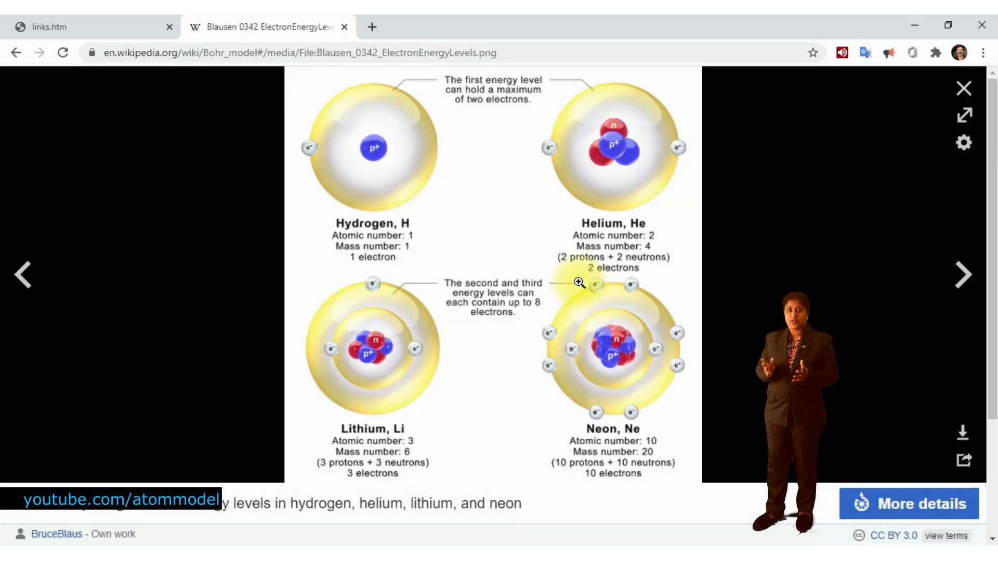
mouse_move(420, 326)
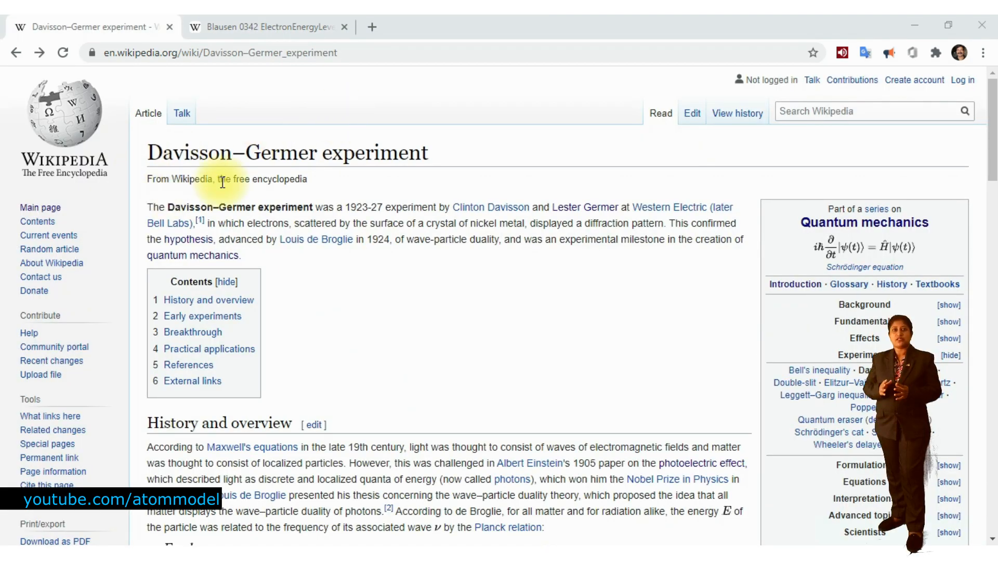
Scroll the Davisson–Germer article through its history and overview.
scroll(down, 3)
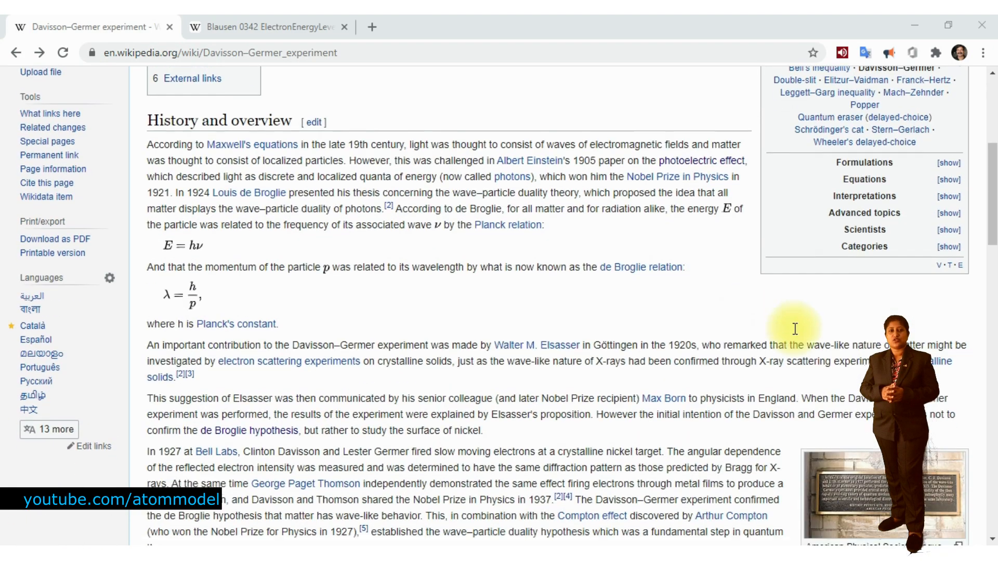
scroll(down, 3)
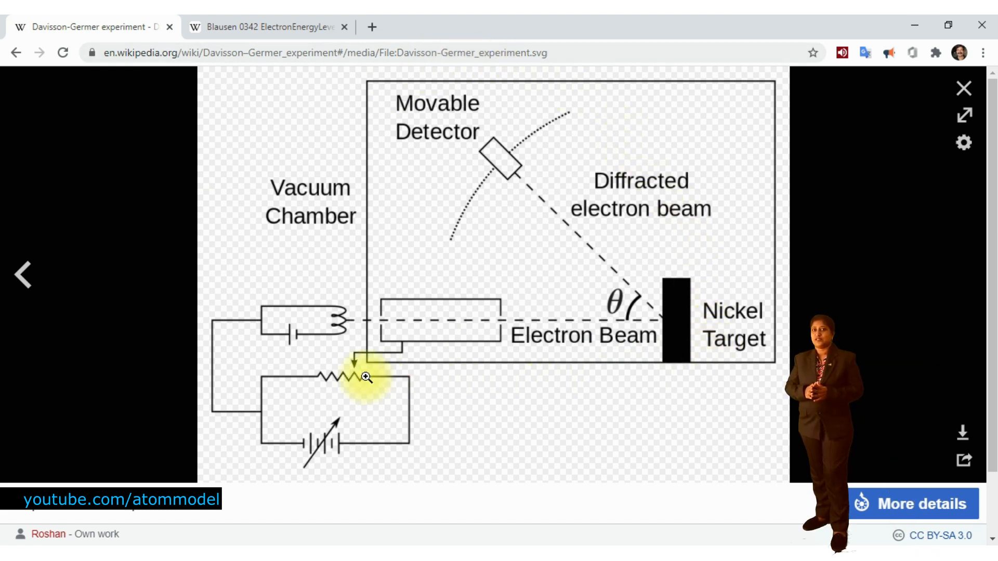
mouse_move(219, 411)
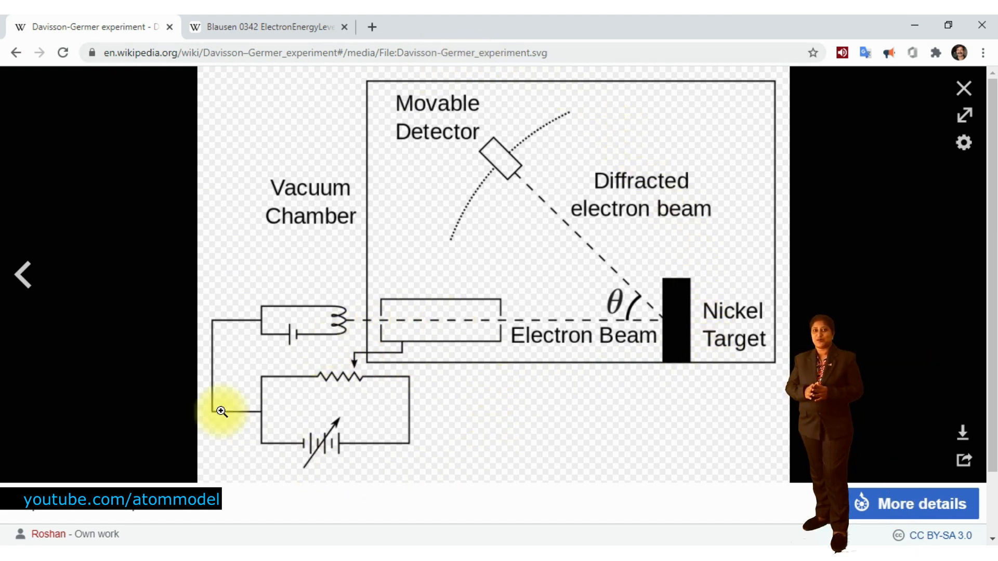
mouse_move(926, 414)
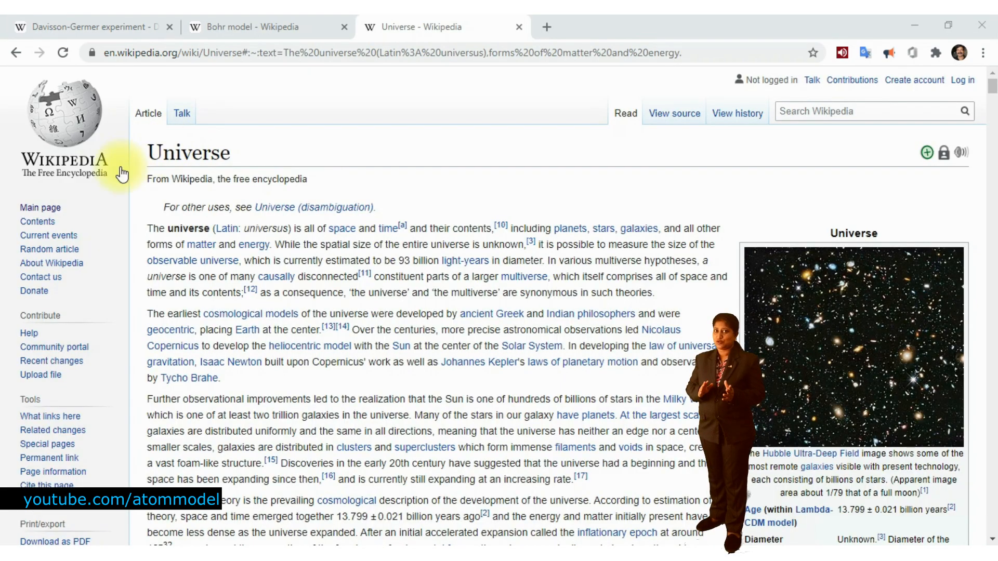
Skim Heat transfer's Convection section and the periodic table Overview, ending on Infrared.
scroll(down, 3)
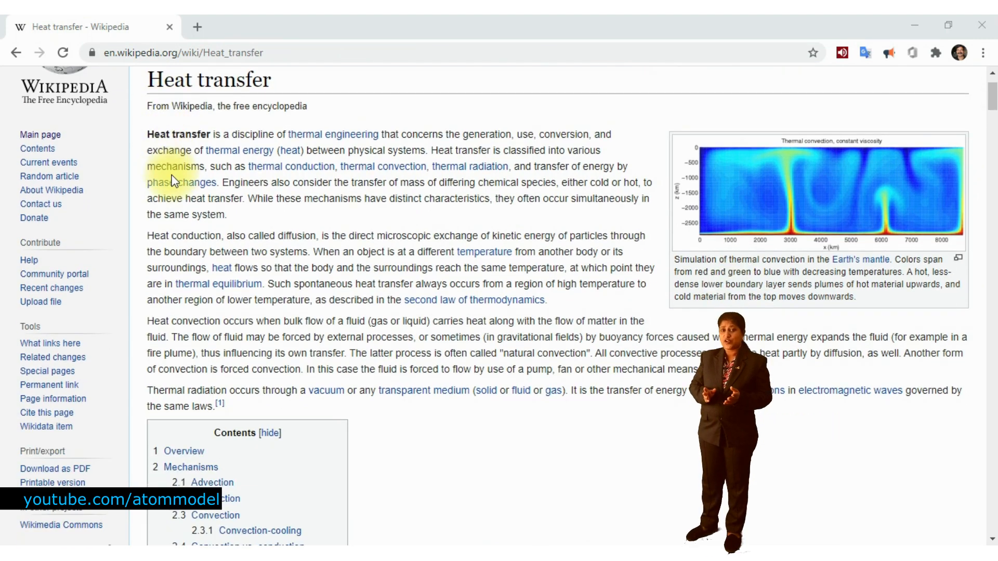
scroll(down, 3)
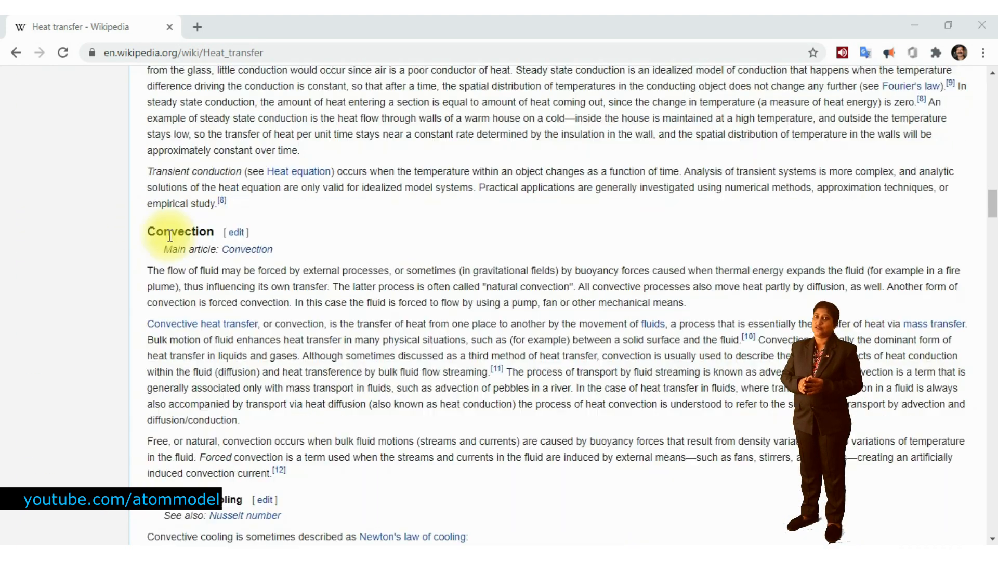
scroll(down, 3)
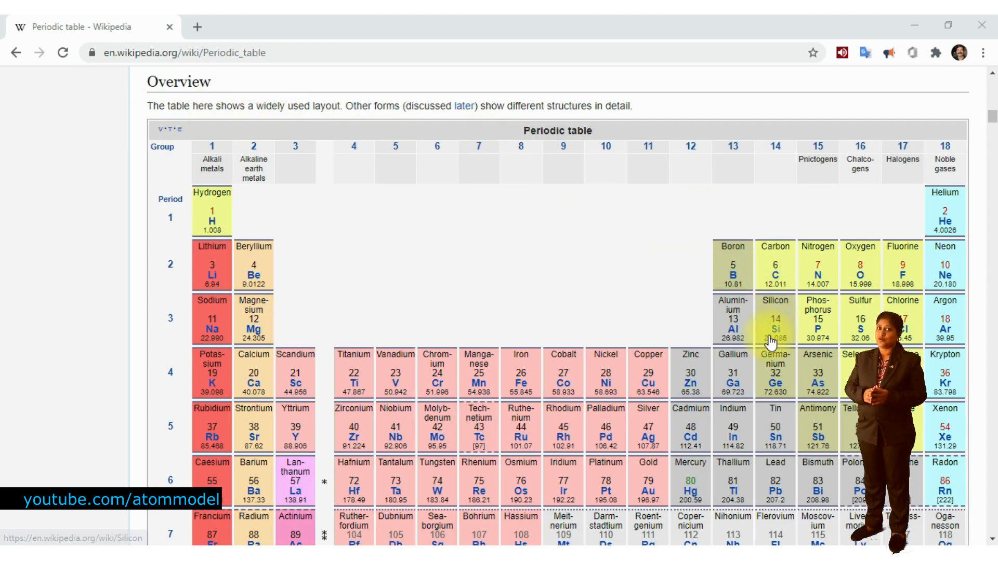
scroll(down, 3)
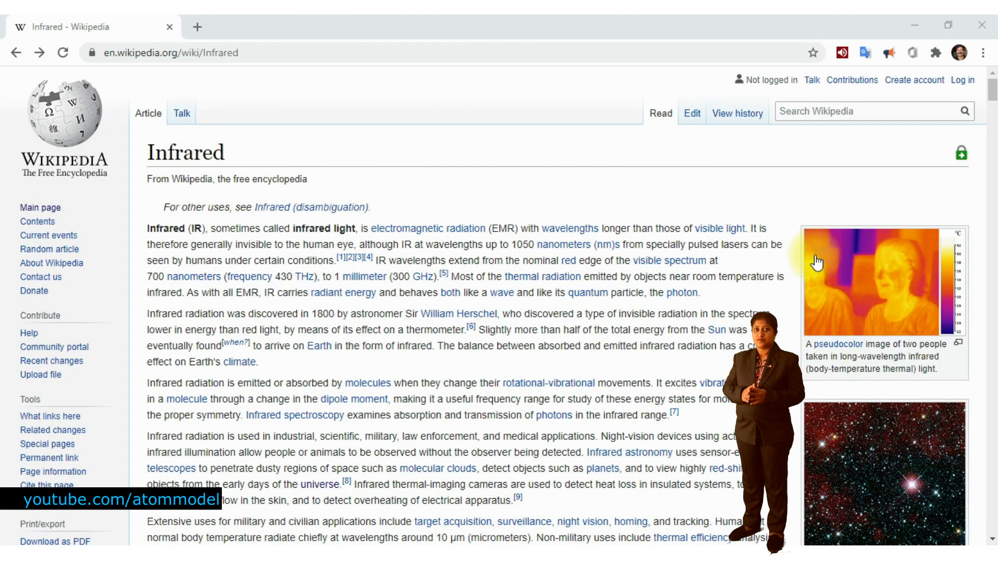
Enlarge the Infrared article's pseudocolor thermal photo of two people in the media viewer.
click(884, 282)
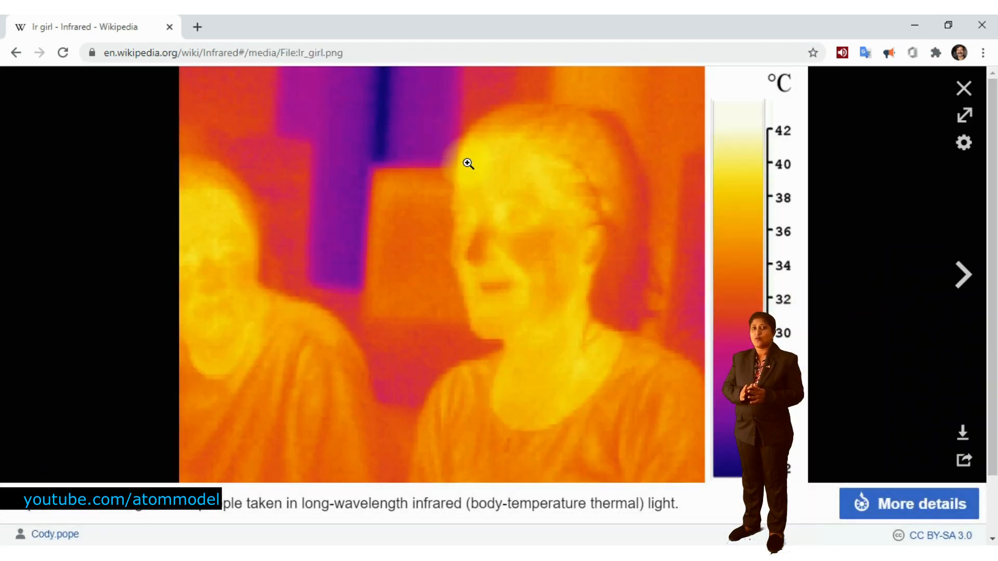
mouse_move(578, 316)
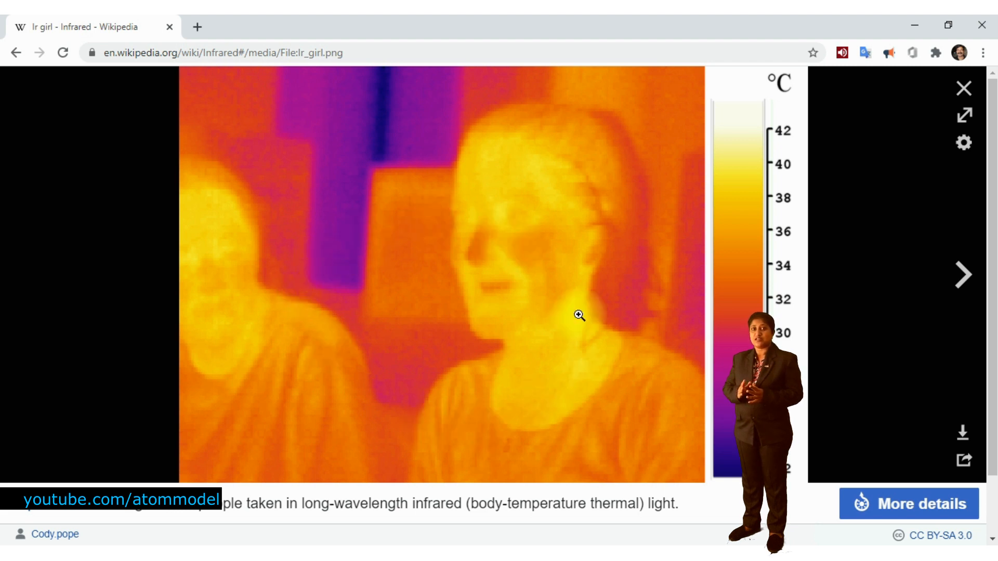
mouse_move(664, 439)
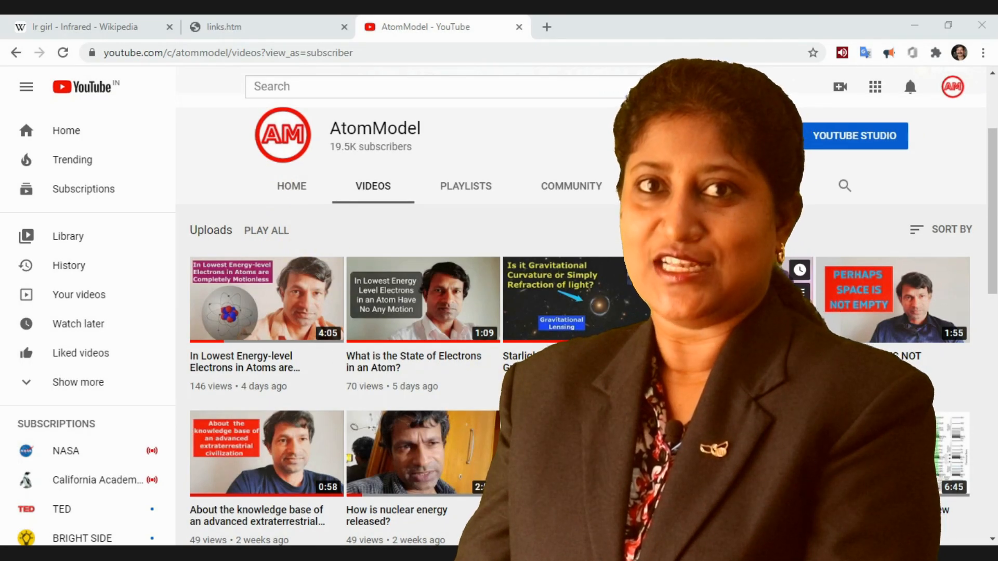
Scroll through the uploads on the AtomModel channel's Videos tab.
scroll(down, 3)
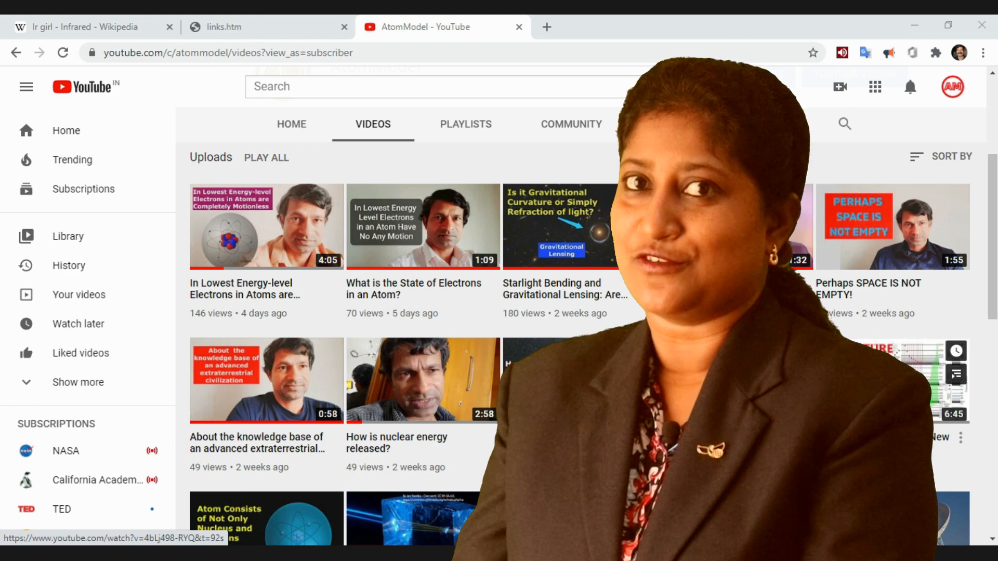